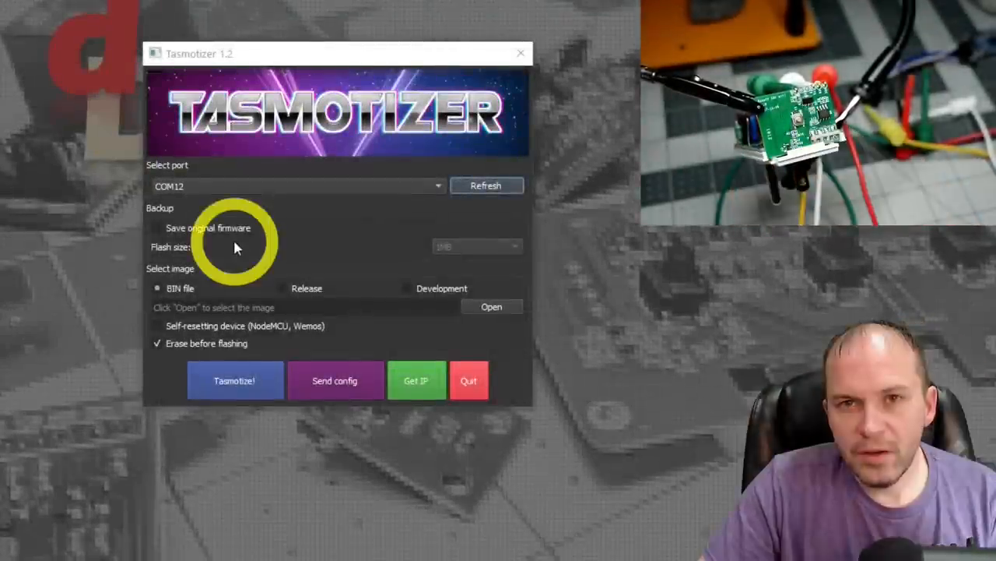
pyautogui.moveTo(287, 177)
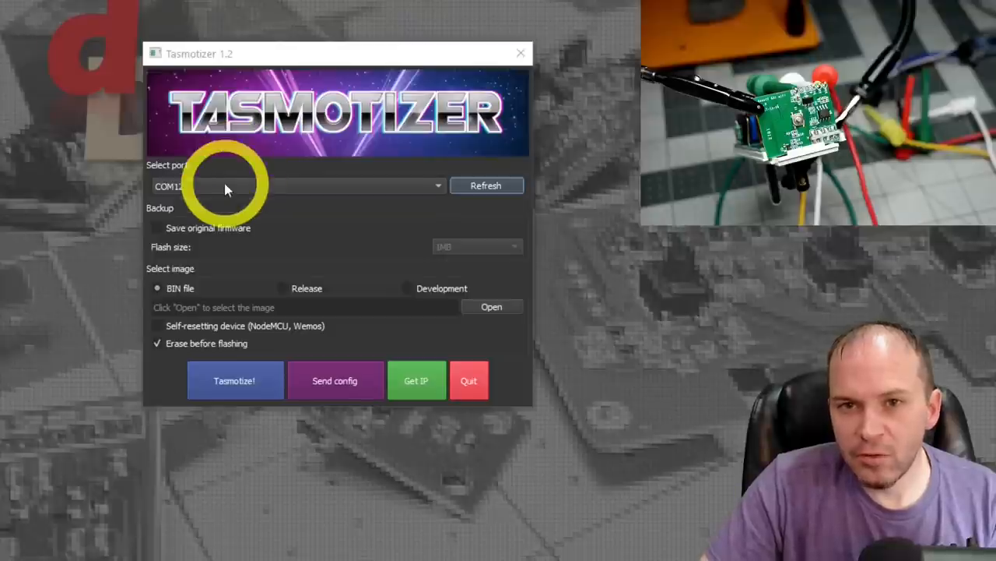
pyautogui.moveTo(237, 174)
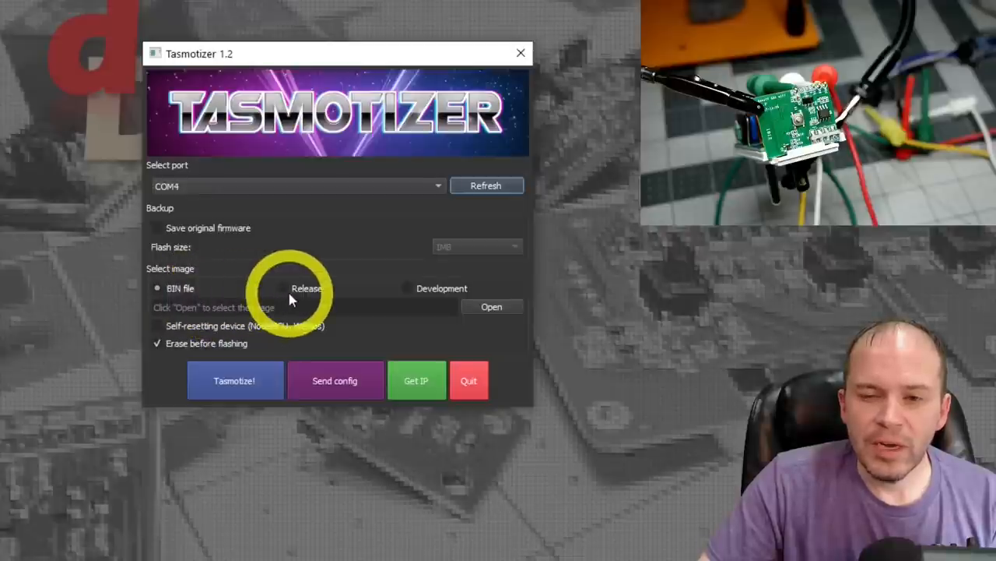
# Step: Target the device on COM4 with the Release 9.2.0 tasmota.bin firmware image
pyautogui.click(284, 288)
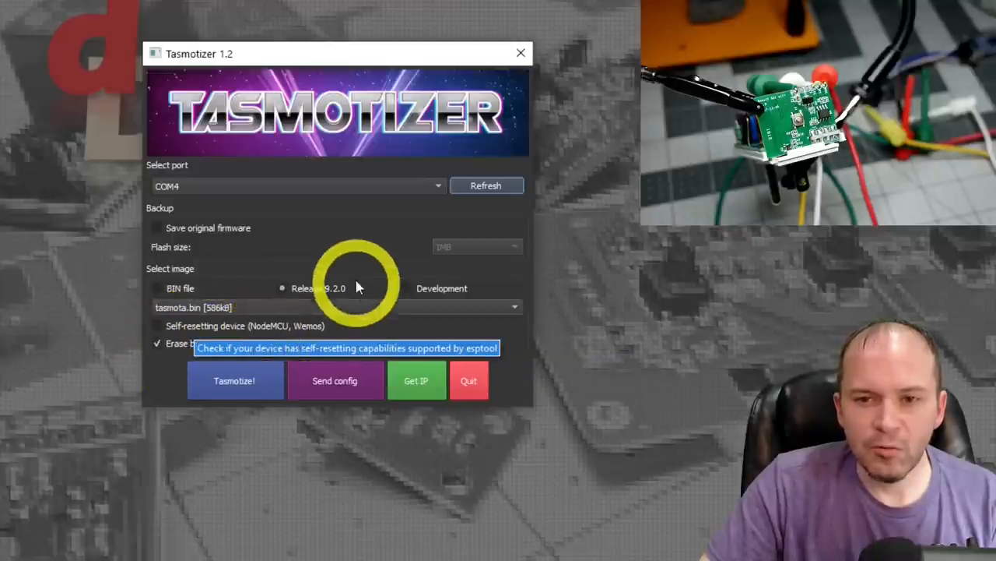
pyautogui.moveTo(346, 256)
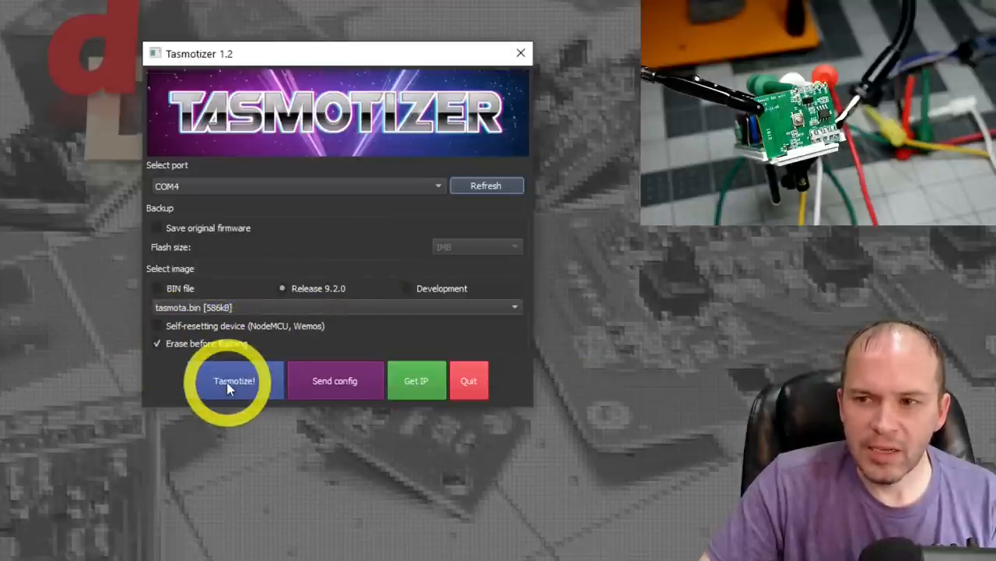
# Step: Run Tasmotize! to flash the firmware and acknowledge the Done dialog
pyautogui.click(234, 380)
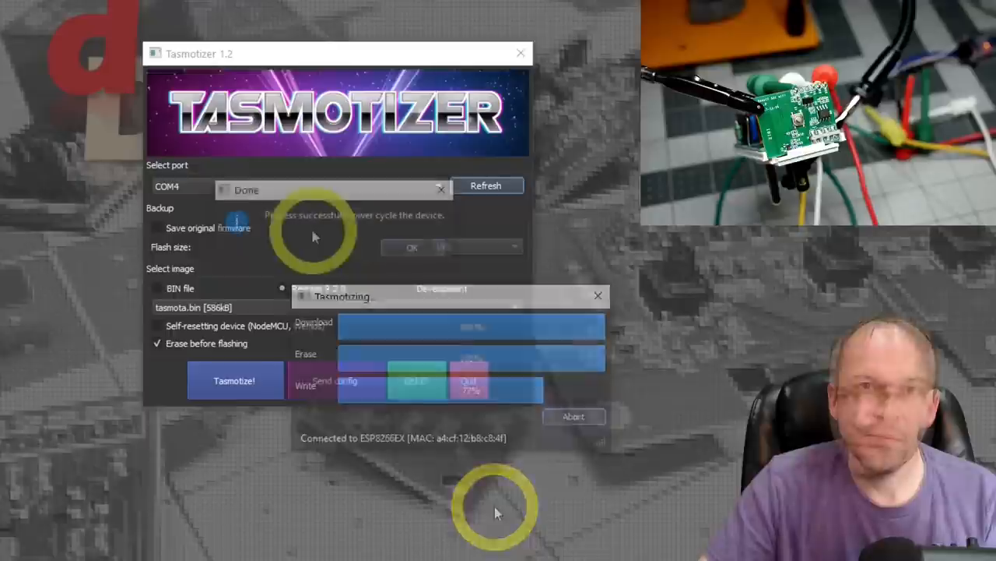
pyautogui.click(411, 248)
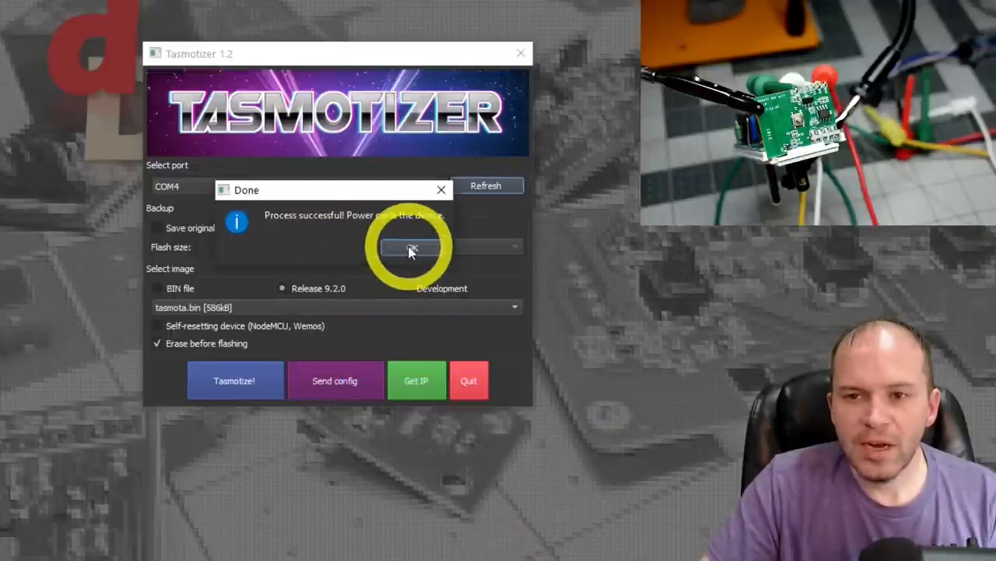
pyautogui.click(412, 248)
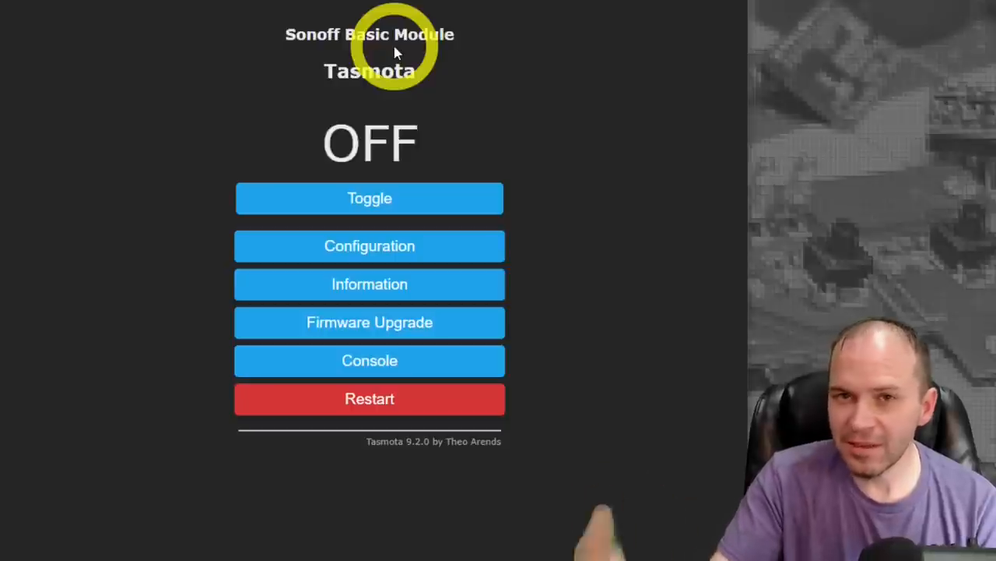
pyautogui.moveTo(377, 261)
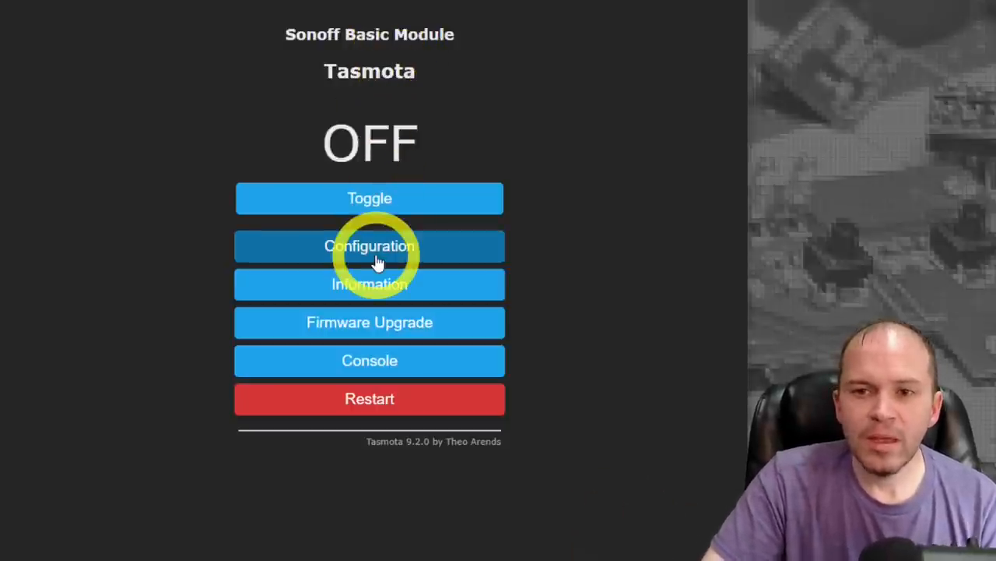
# Step: Set the module type to Sonoff S31 (41) in Configure Module and save it
pyautogui.click(371, 246)
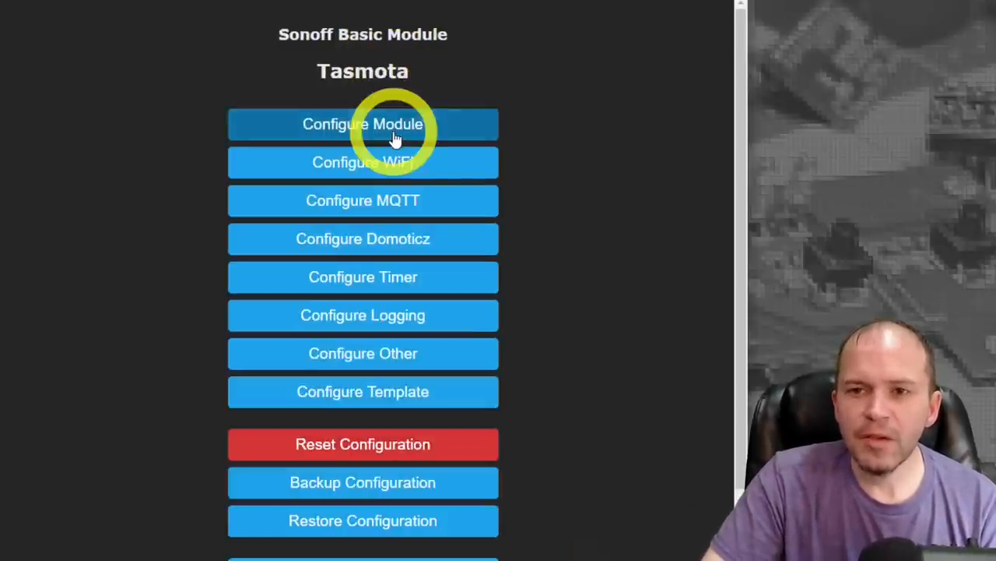
pyautogui.click(363, 124)
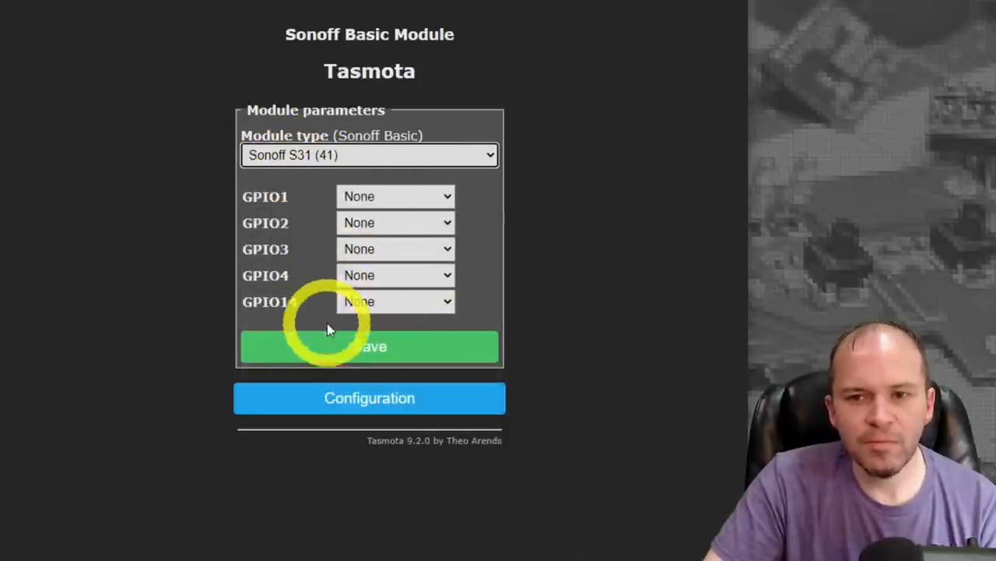
pyautogui.click(369, 346)
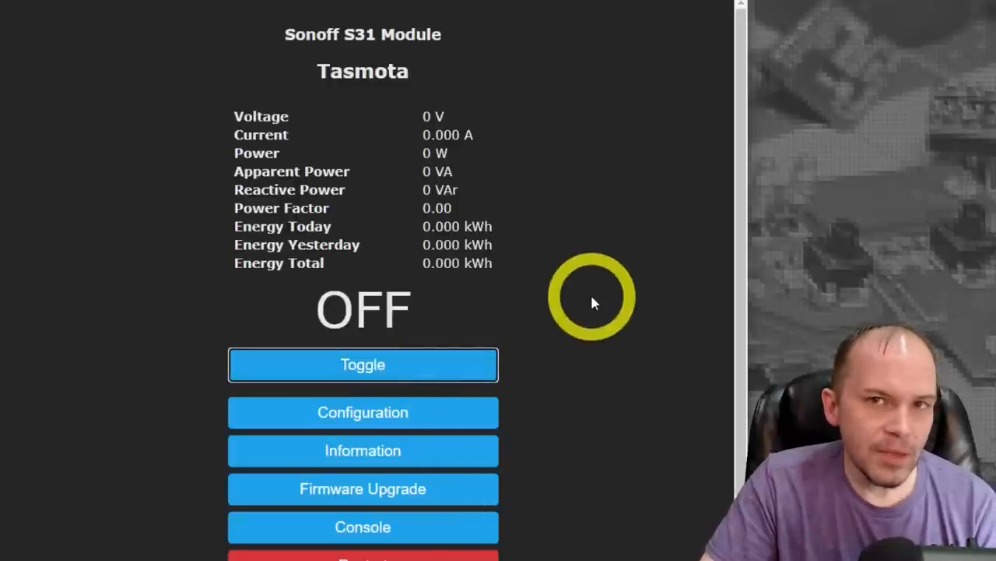
pyautogui.moveTo(409, 362)
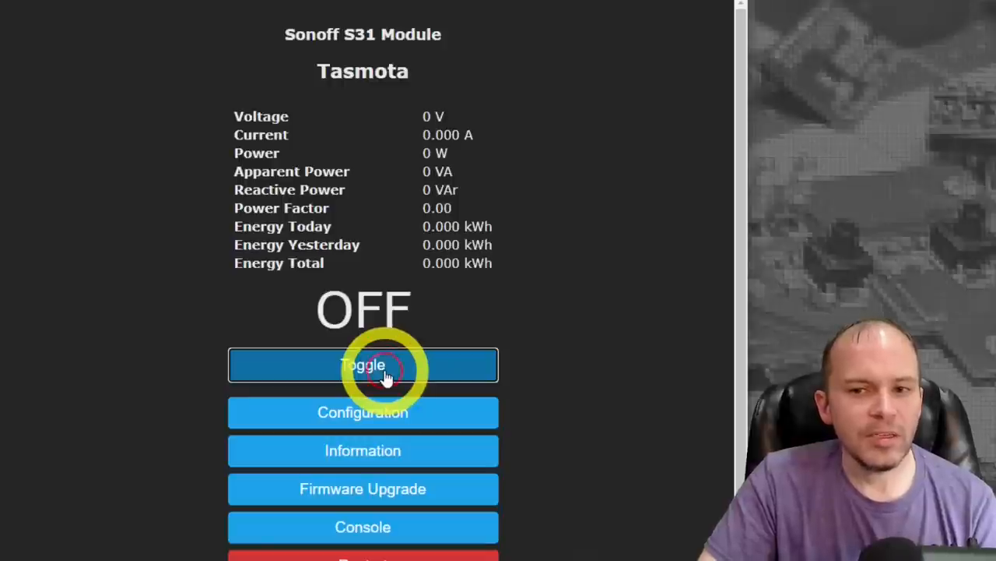
# Step: Toggle the plug relay on and back off from the main page
pyautogui.click(377, 371)
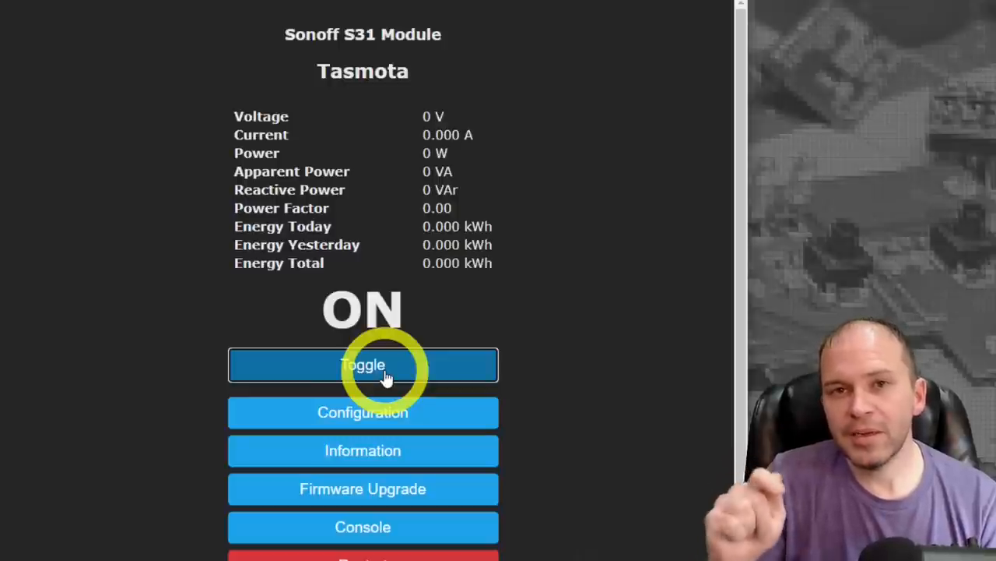
pyautogui.click(362, 364)
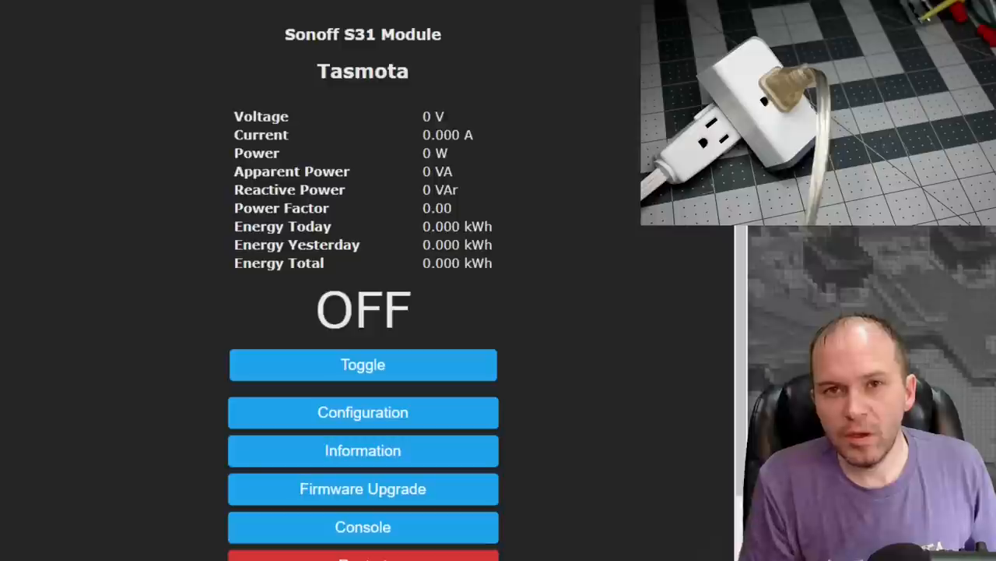
# Step: Toggle the relay on so the plug reports live readings of about 120 V and 58 W
pyautogui.click(363, 365)
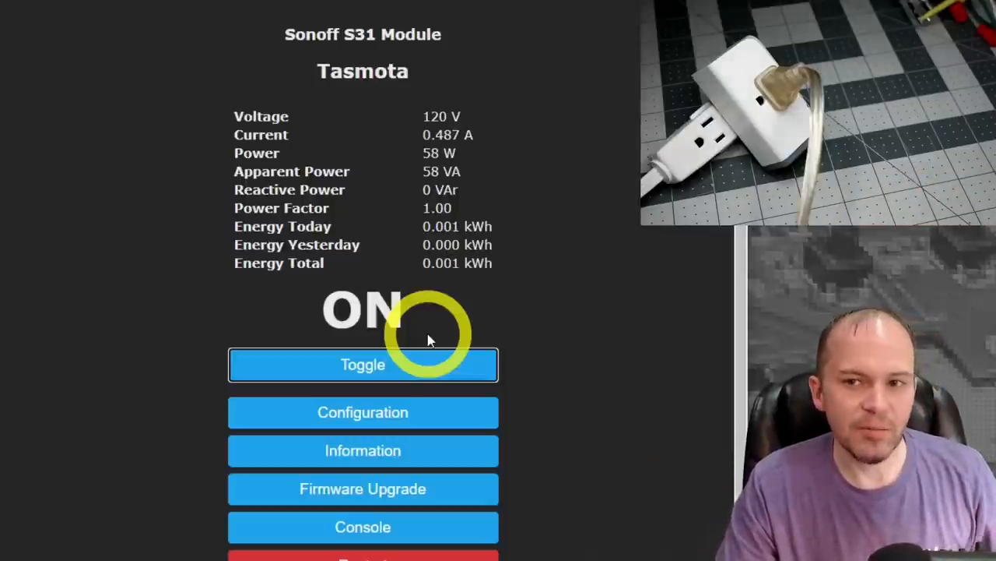
pyautogui.moveTo(598, 233)
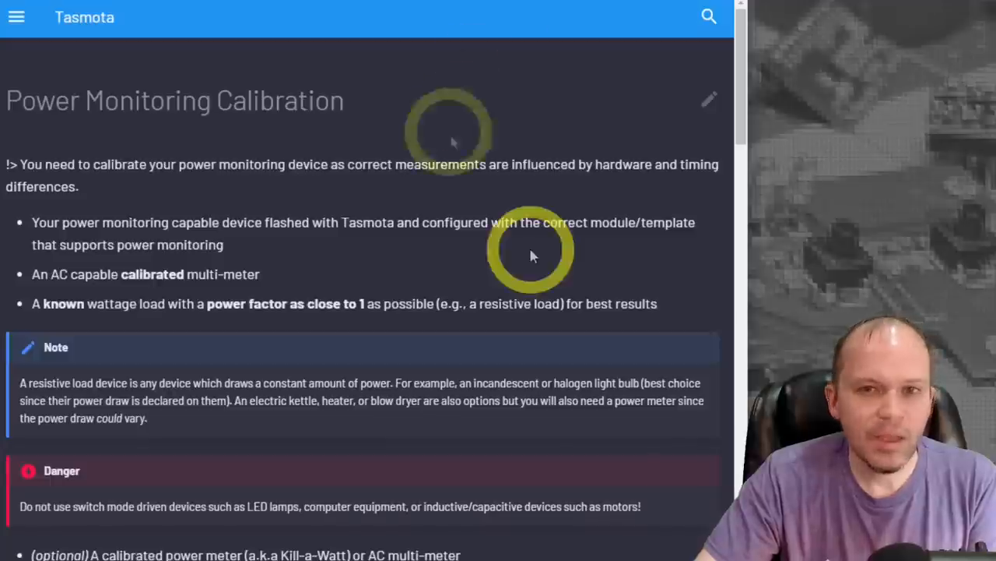
# Step: Scroll the Power Monitoring Calibration docs down to the Calibration Procedure commands
pyautogui.scroll(-3)
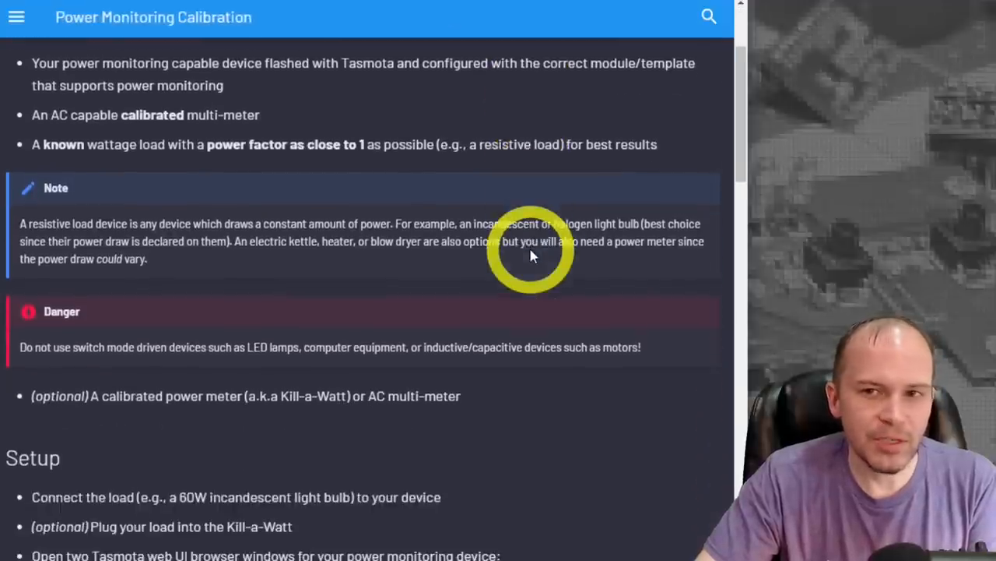
pyautogui.scroll(-3)
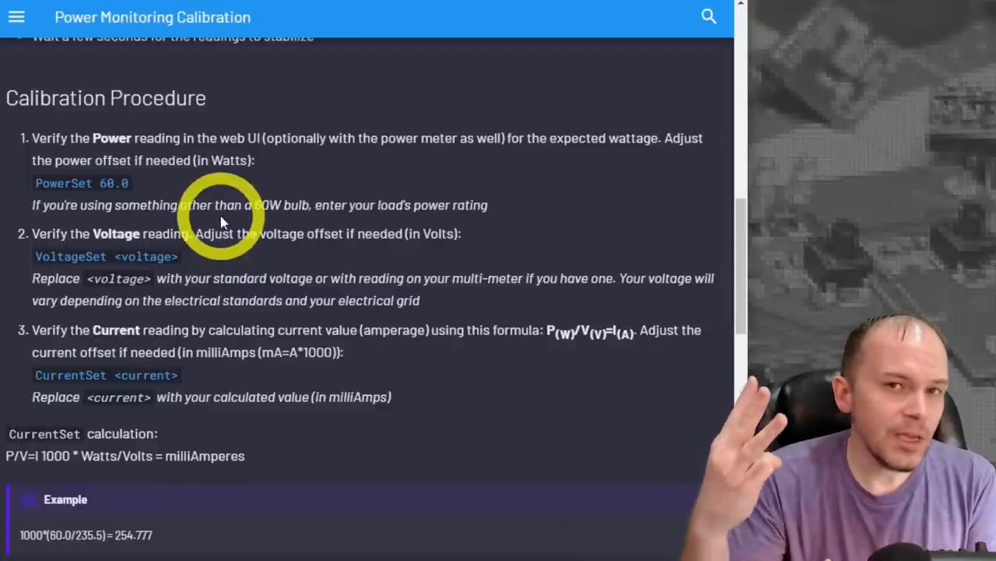
pyautogui.moveTo(204, 281)
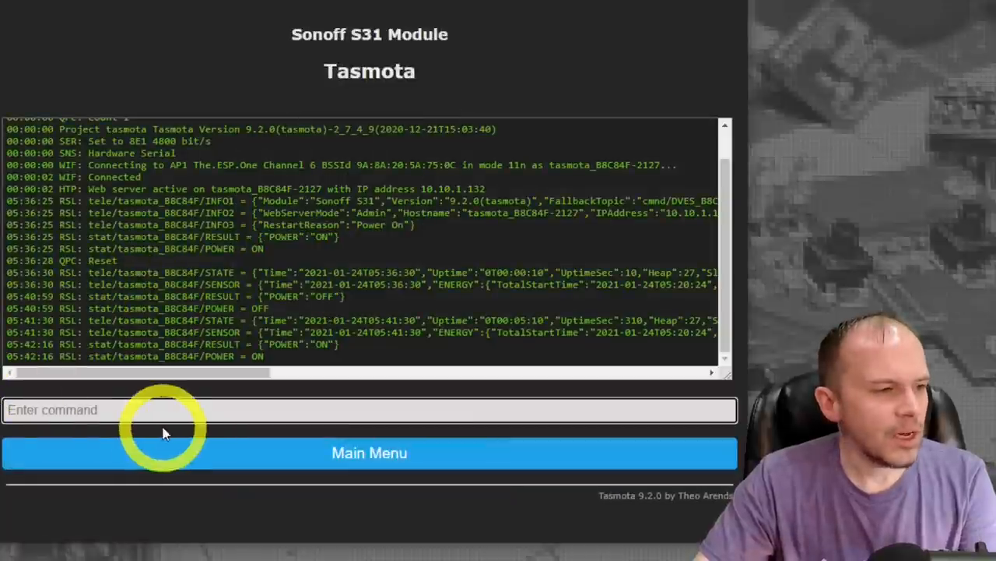
# Step: Run voltageset 120.5, powerset 60 and currentset 0.48 in the console to calibrate readings
pyautogui.write('voltageset 120.5')
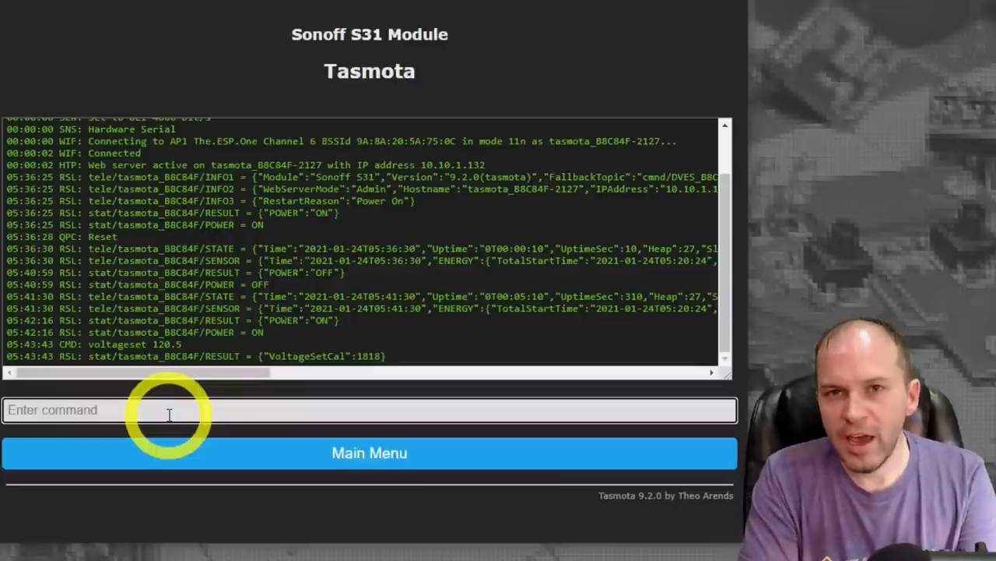
pyautogui.write('powerset 60')
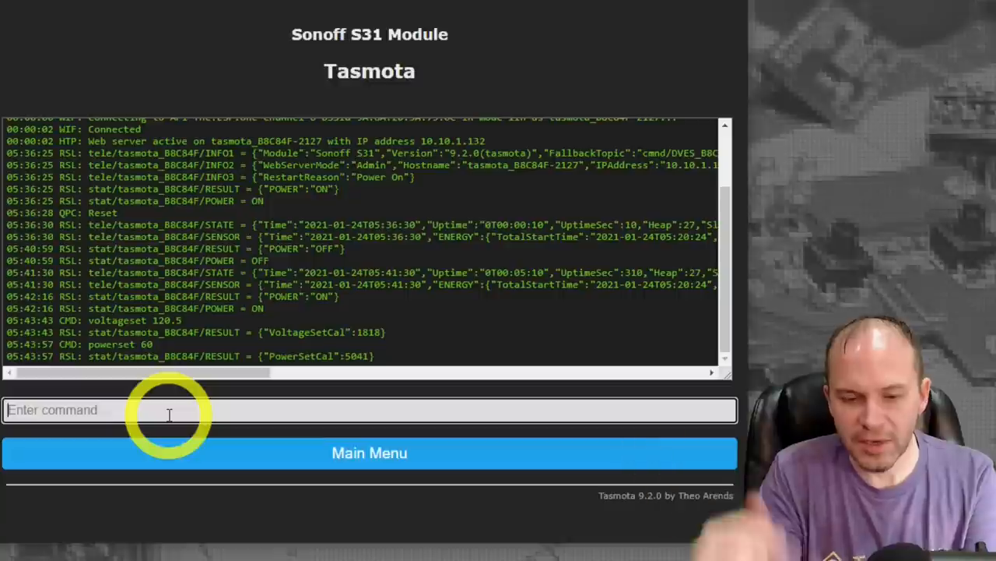
pyautogui.write('currentset 0.48')
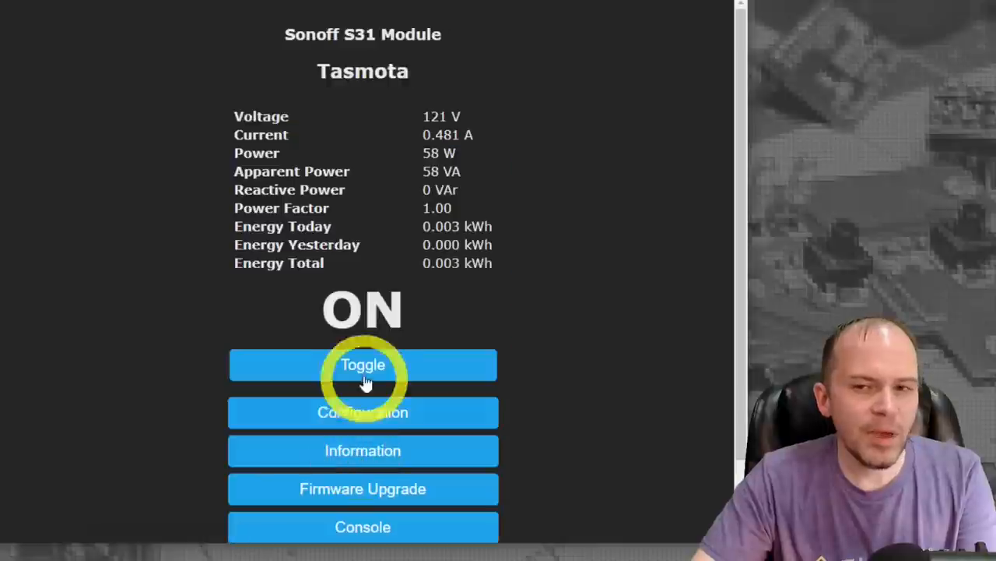
pyautogui.moveTo(536, 288)
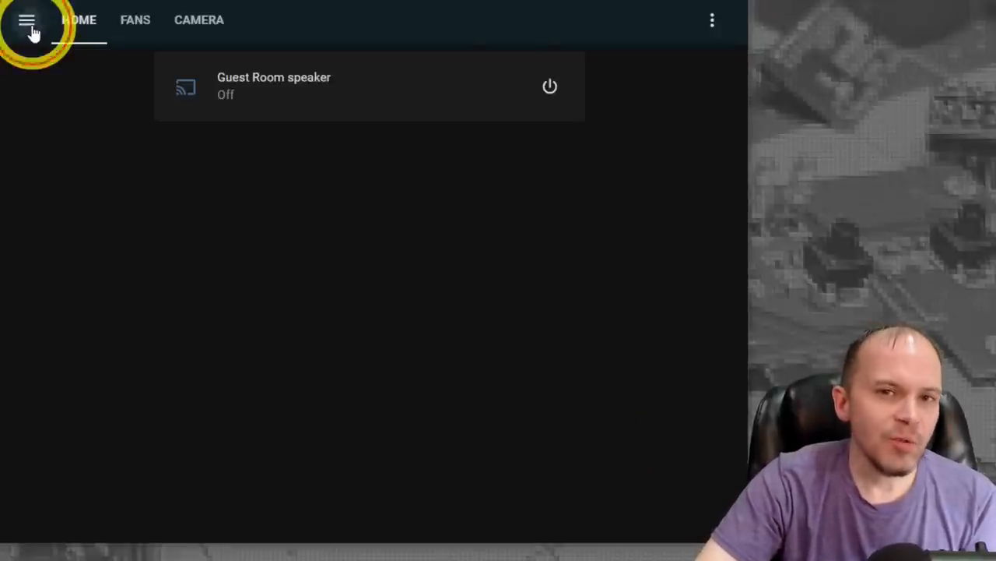
# Step: Open the Home Assistant sidebar and go to the Supervisor section
pyautogui.click(29, 21)
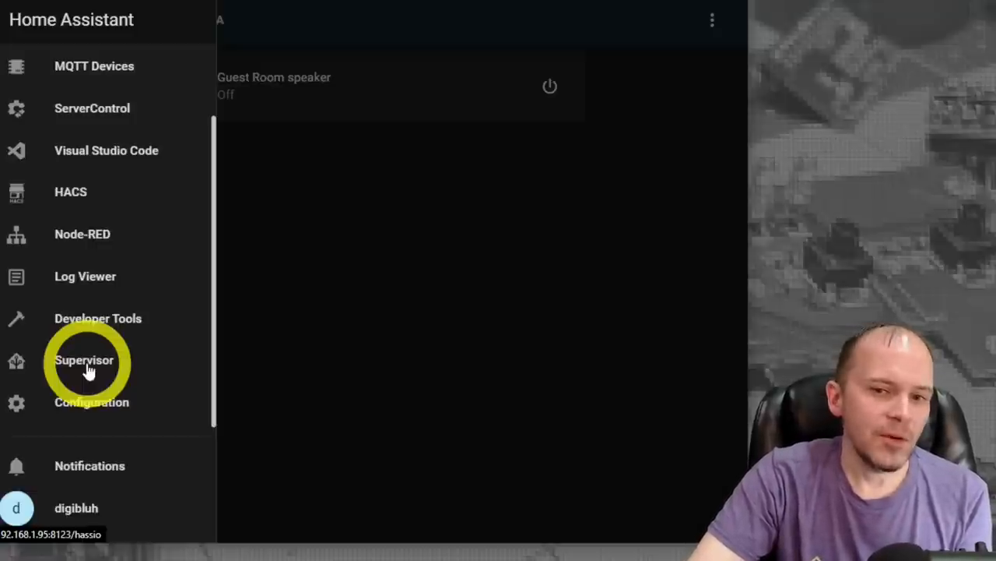
pyautogui.click(85, 361)
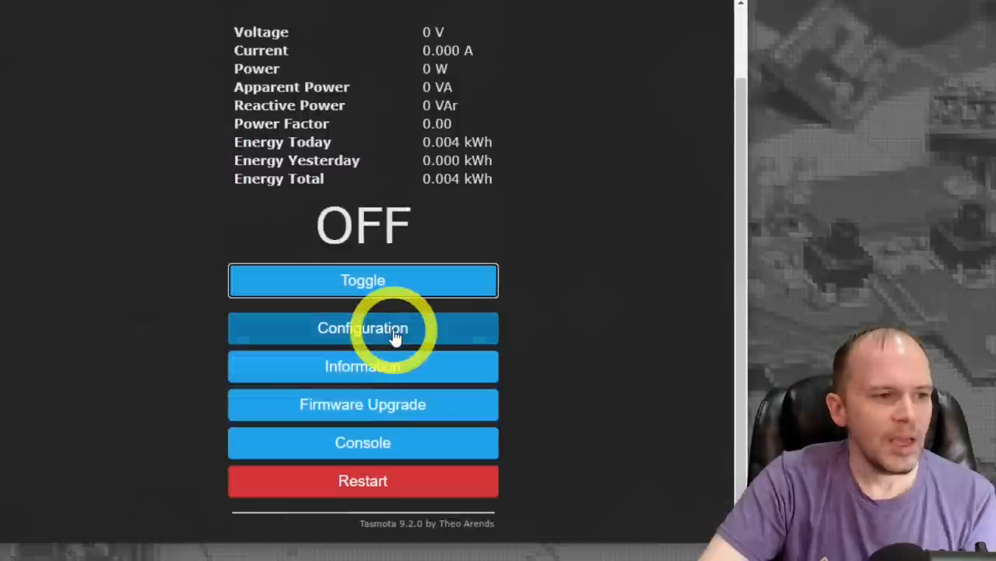
# Step: Save the MQTT broker settings with topic plug_s31washer and return to the main page
pyautogui.click(363, 327)
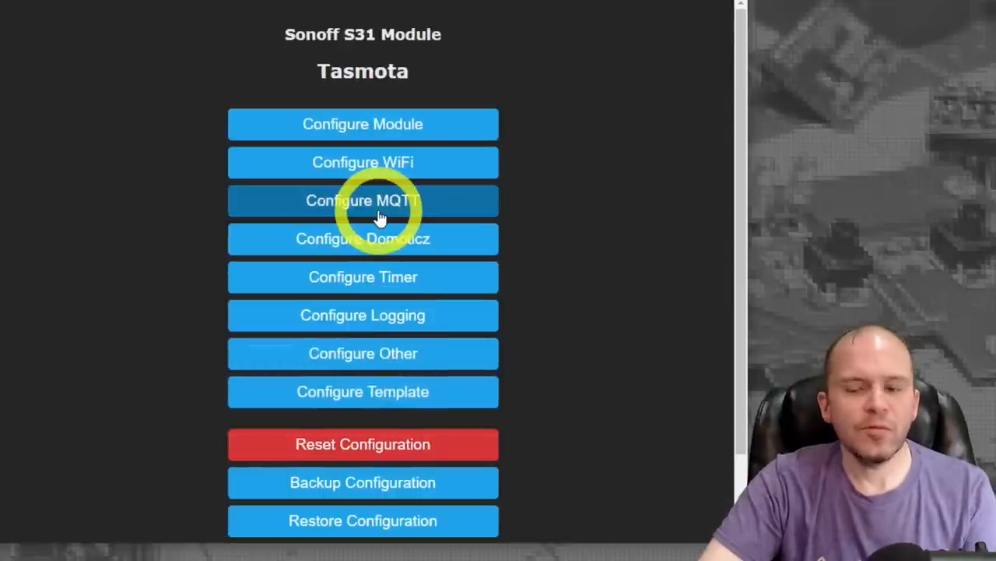
pyautogui.click(363, 199)
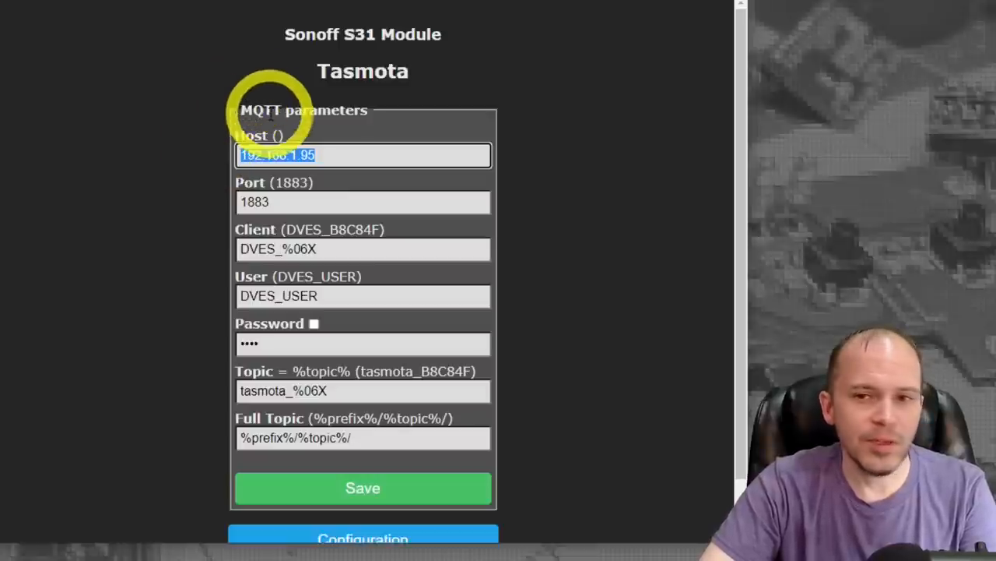
pyautogui.moveTo(371, 247)
pyautogui.write('plug_s31washer')
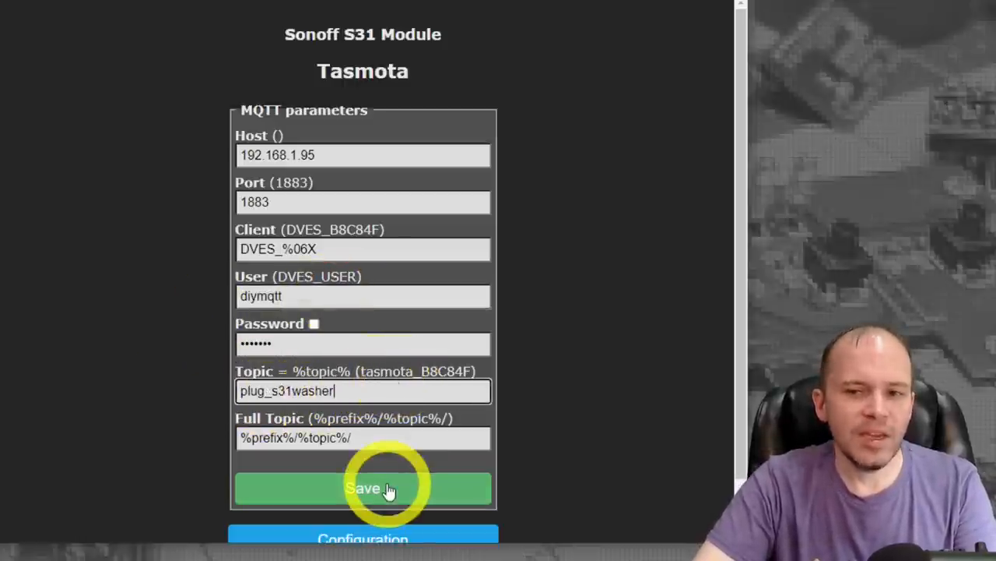
pyautogui.click(363, 489)
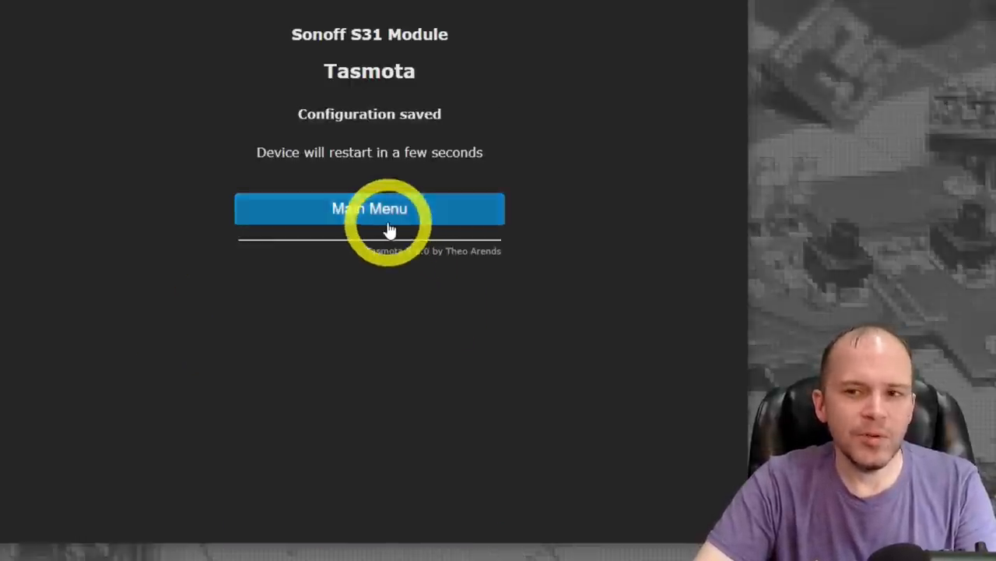
pyautogui.click(371, 209)
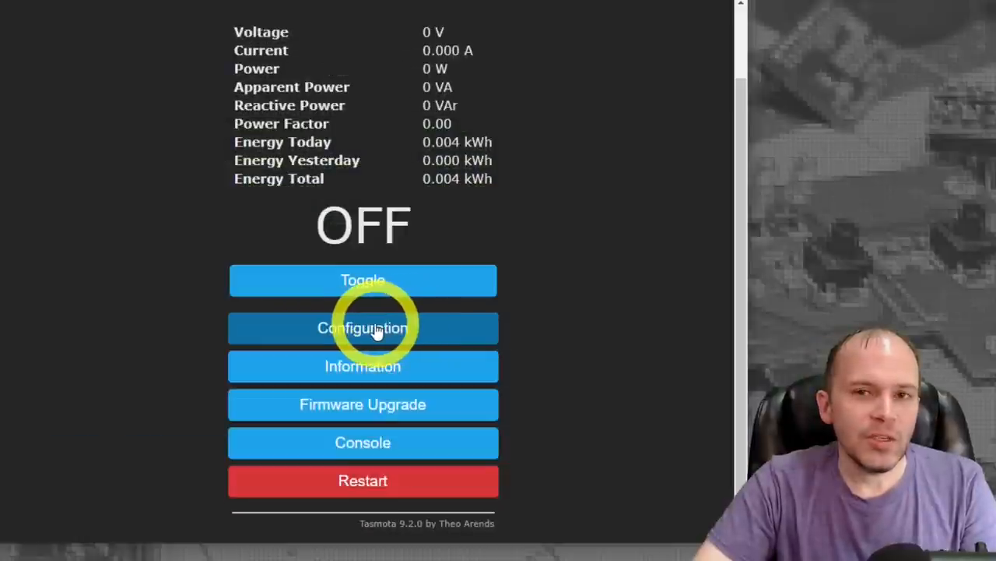
# Step: Set the Device Name and Friendly Name to 'Washer Plug' in Configure Other and save
pyautogui.click(363, 327)
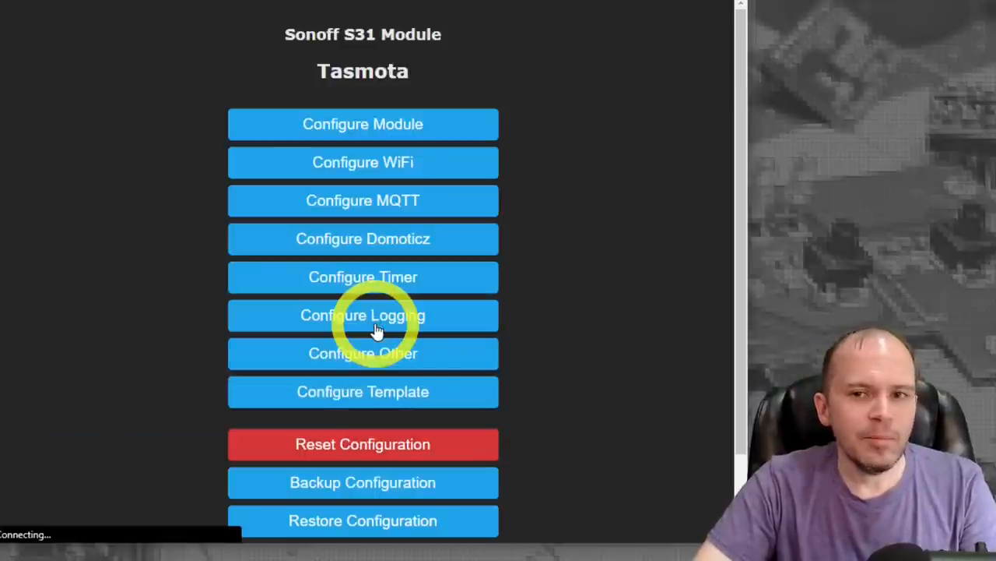
pyautogui.click(363, 352)
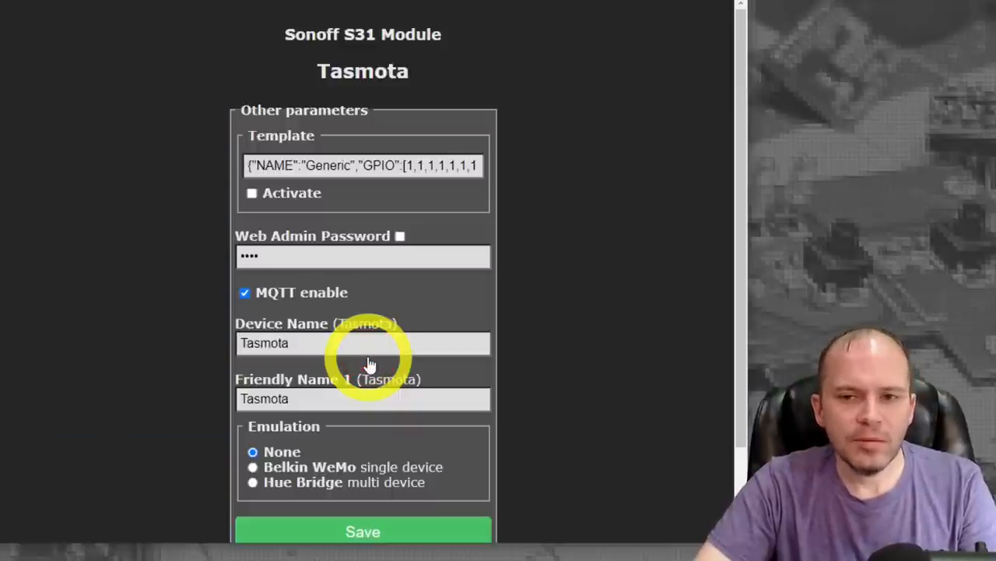
pyautogui.write('Washer Plug')
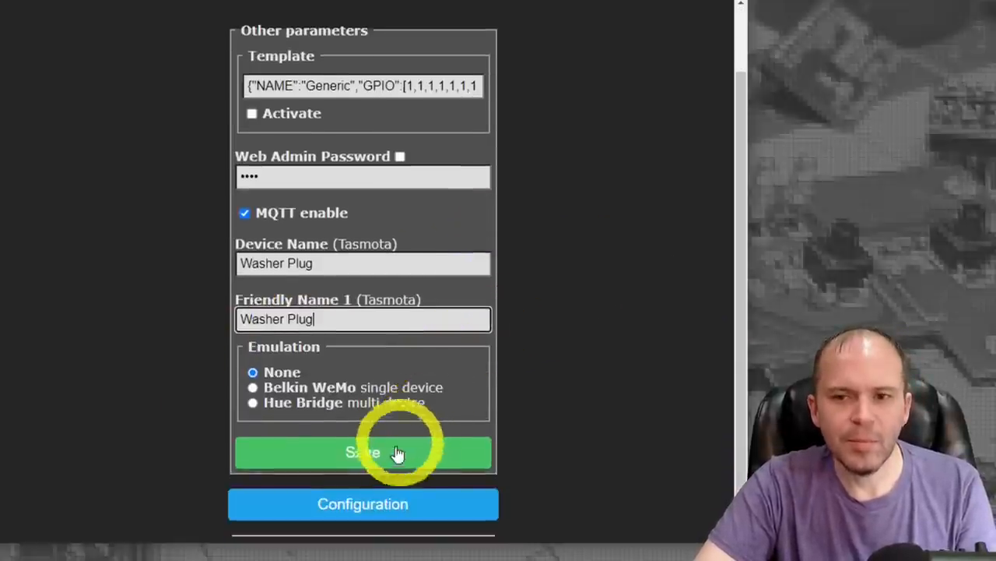
pyautogui.click(361, 451)
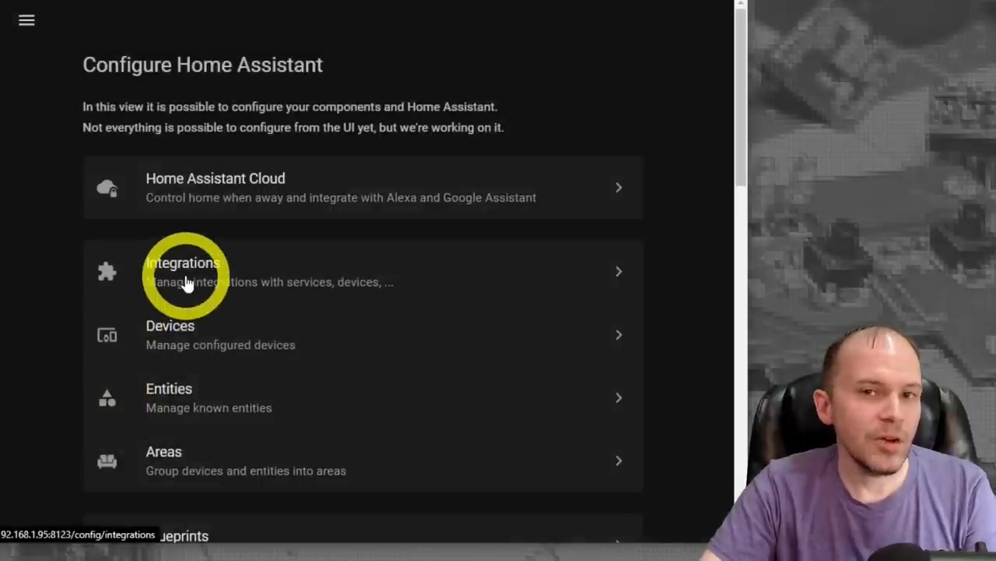
# Step: Go to Integrations and search 'tasmo' in the Add Integration list
pyautogui.click(183, 271)
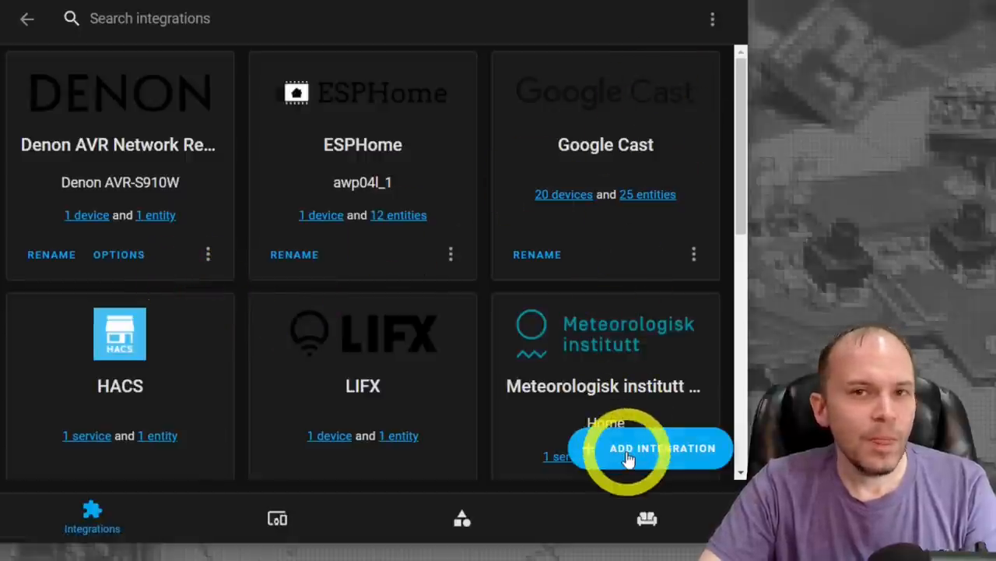
pyautogui.click(651, 449)
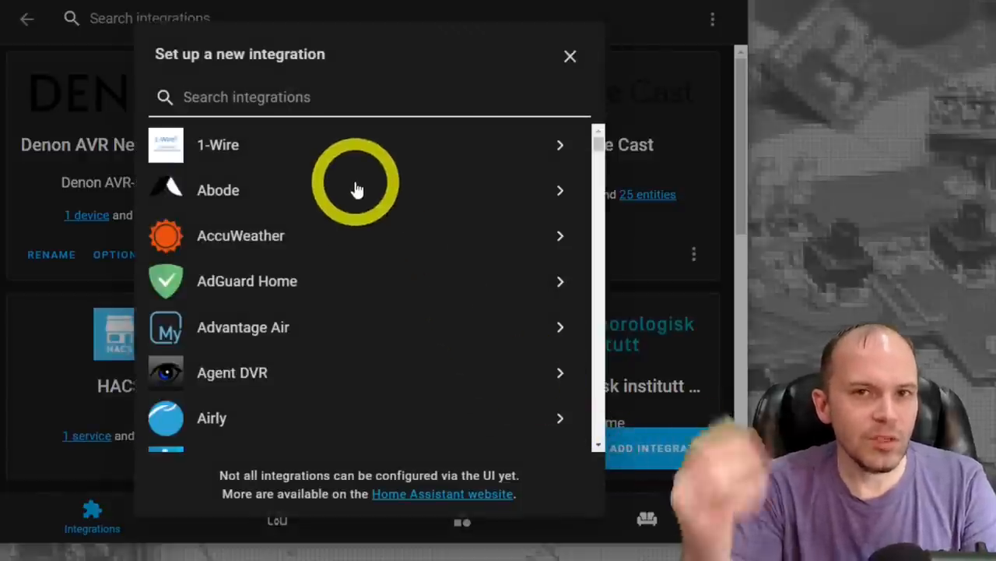
pyautogui.write('tasmo')
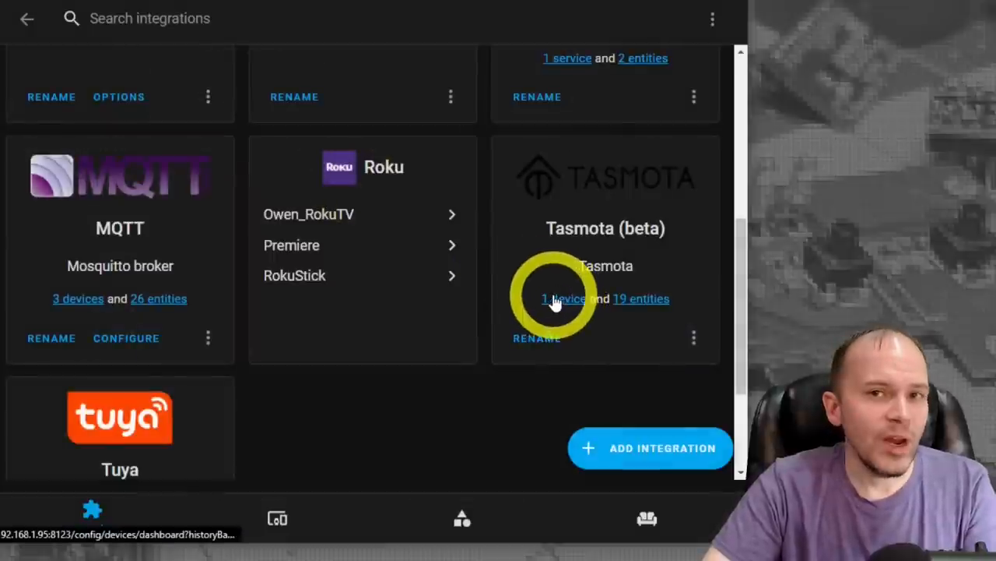
# Step: Open the Tasmota integration's devices and select the Washer Plug device
pyautogui.click(557, 299)
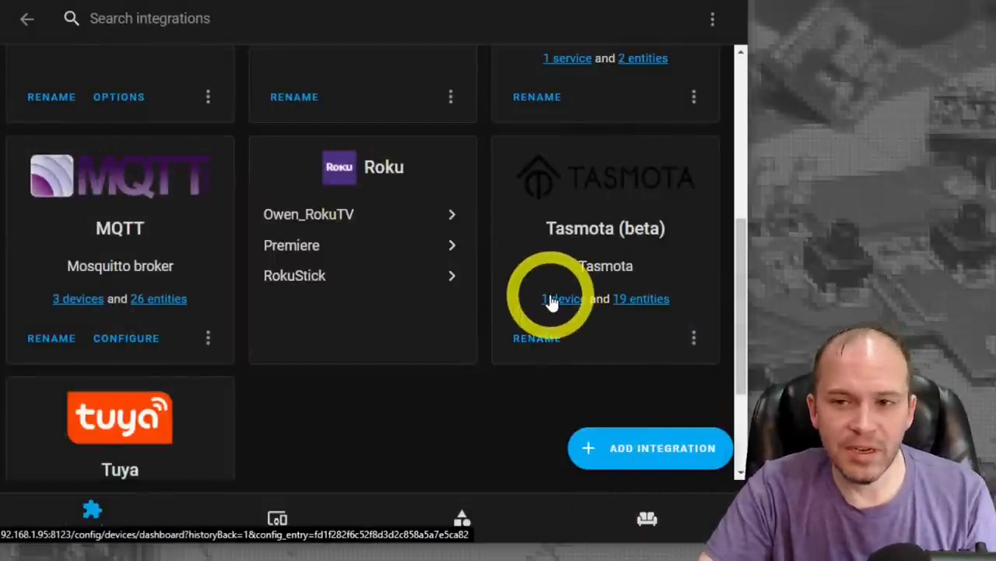
pyautogui.click(562, 299)
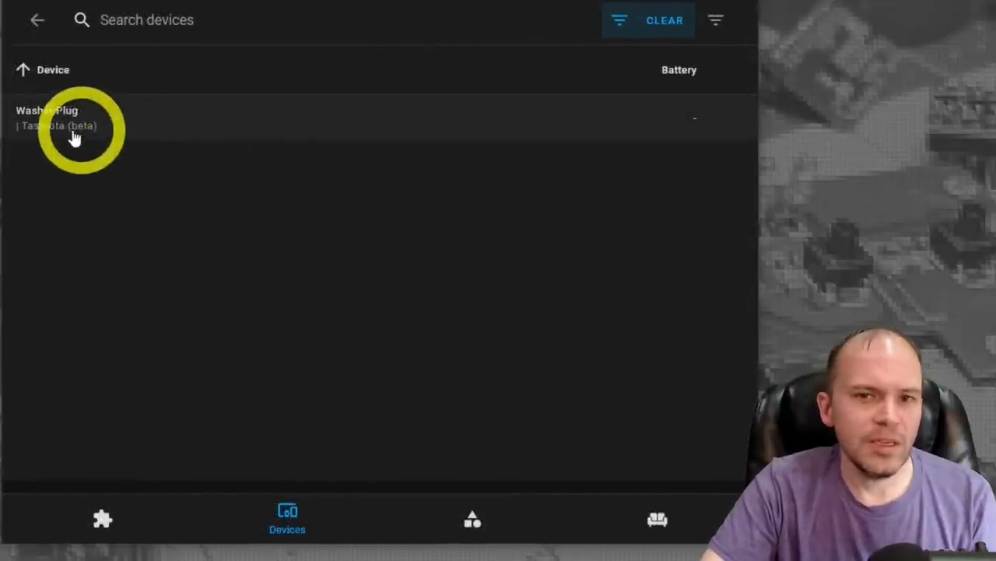
pyautogui.click(70, 121)
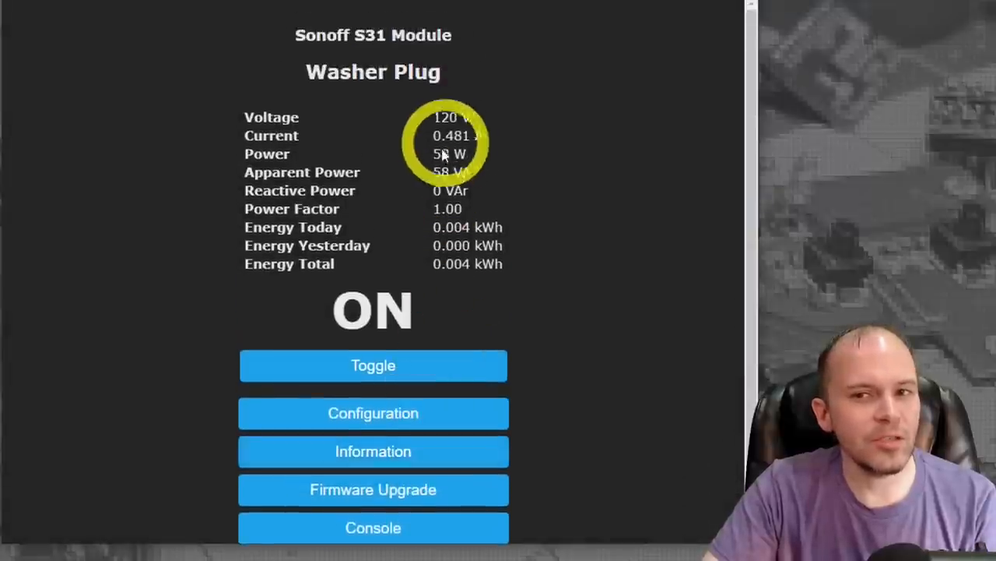
# Step: Open the plug's Console and focus the command line to enter the powerdelta command
pyautogui.scroll(-3)
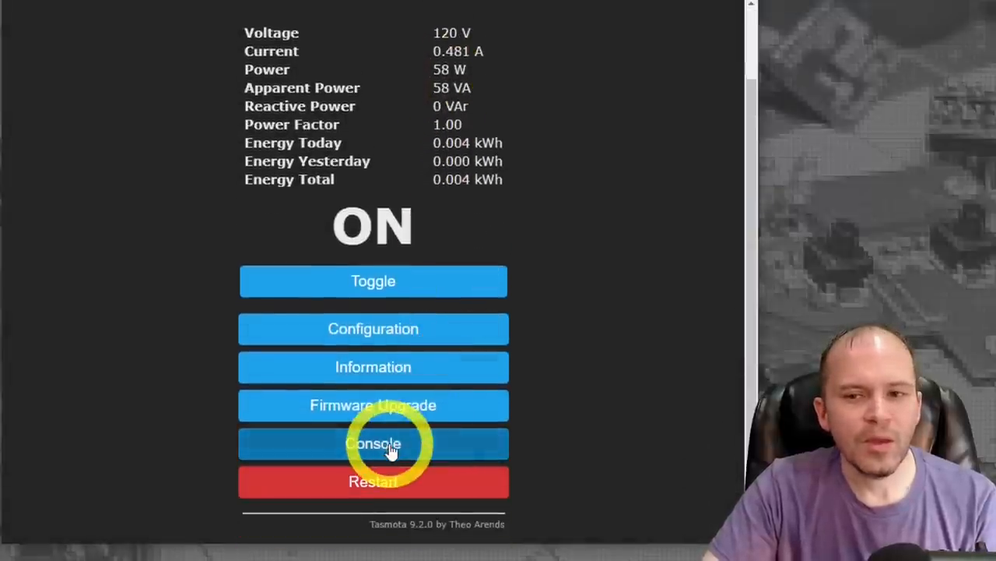
pyautogui.click(374, 442)
pyautogui.write('powerdelta')
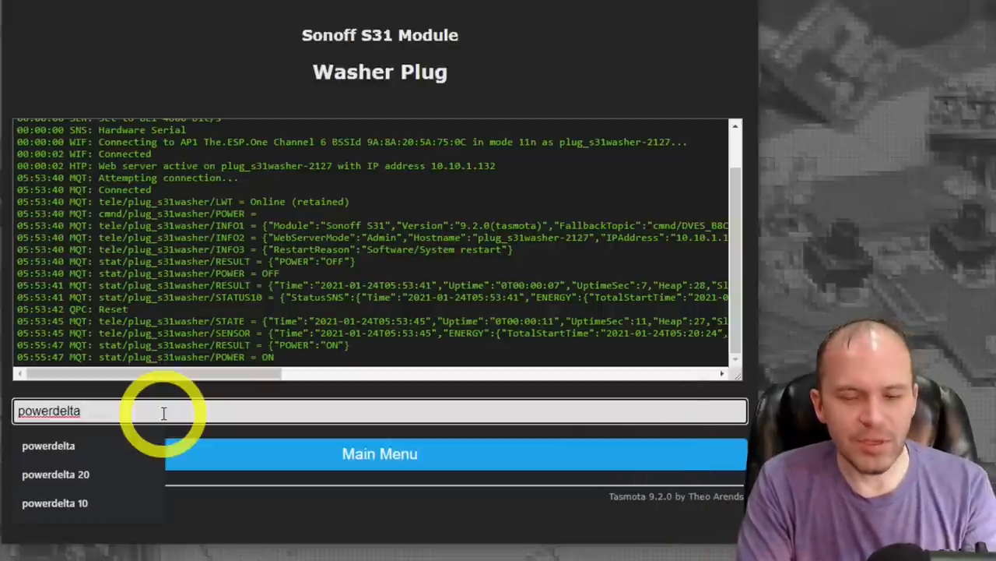
pyautogui.click(54, 503)
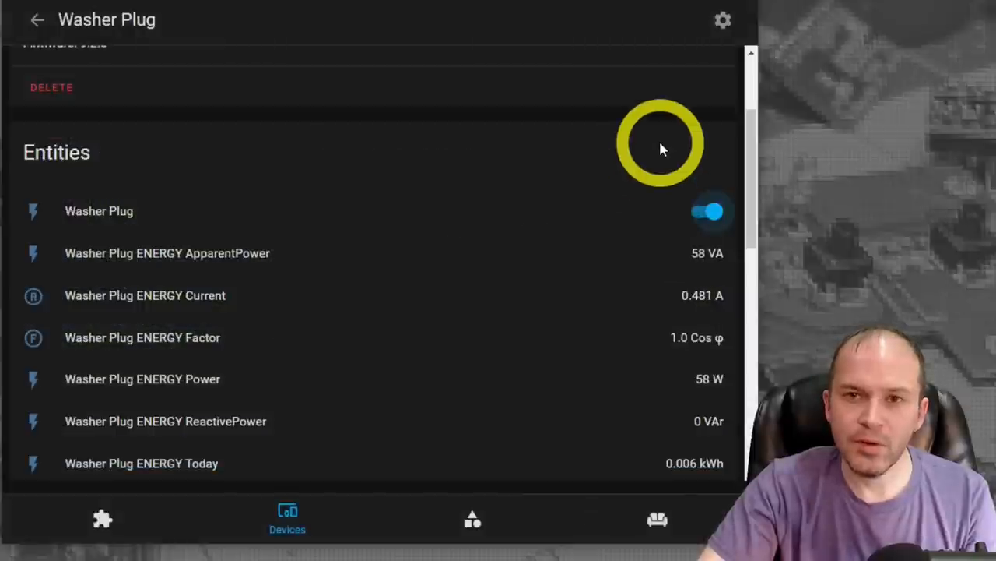
pyautogui.moveTo(657, 355)
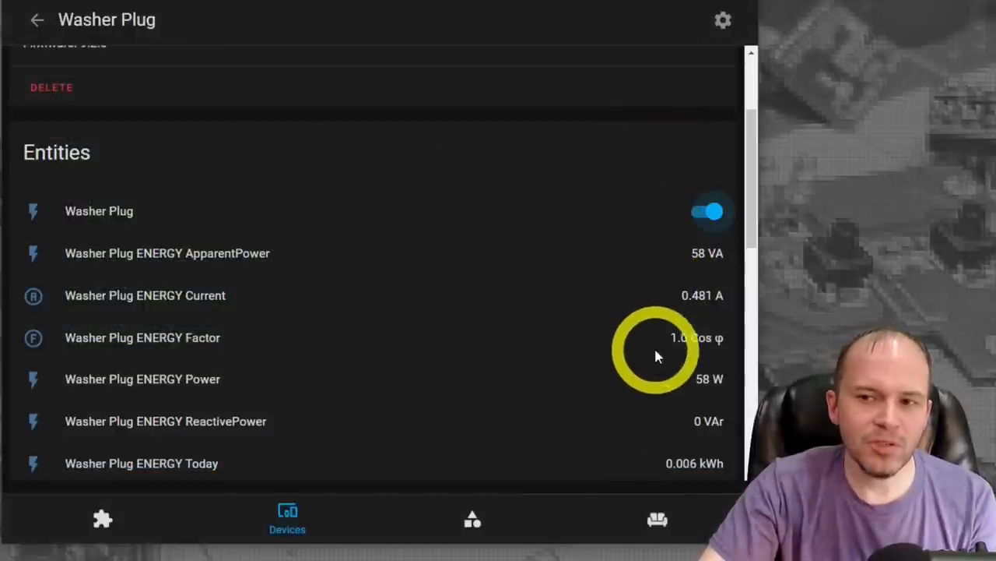
pyautogui.moveTo(688, 397)
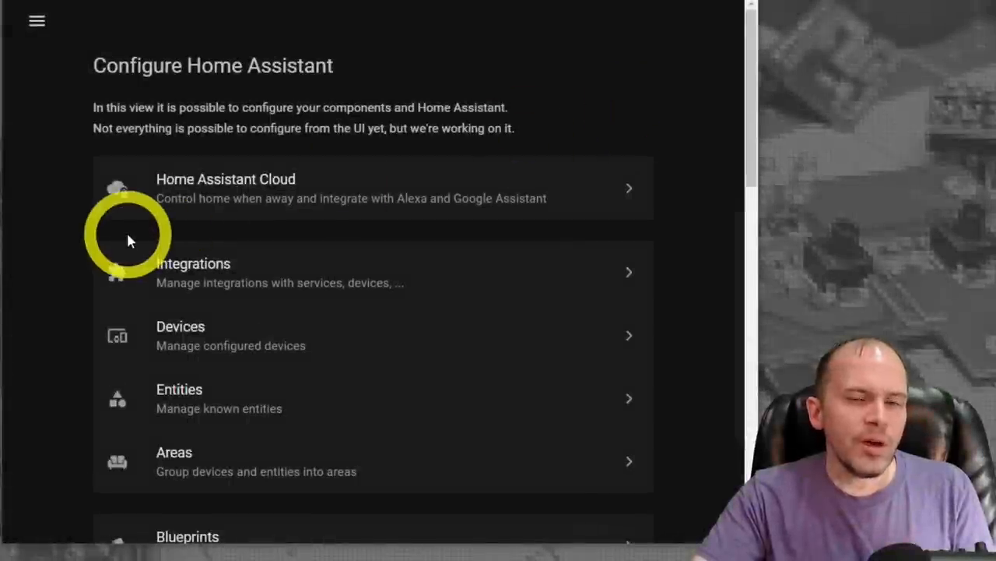
# Step: Scroll the Configure page down past Areas and Automations toward Scripts and Helpers
pyautogui.scroll(-3)
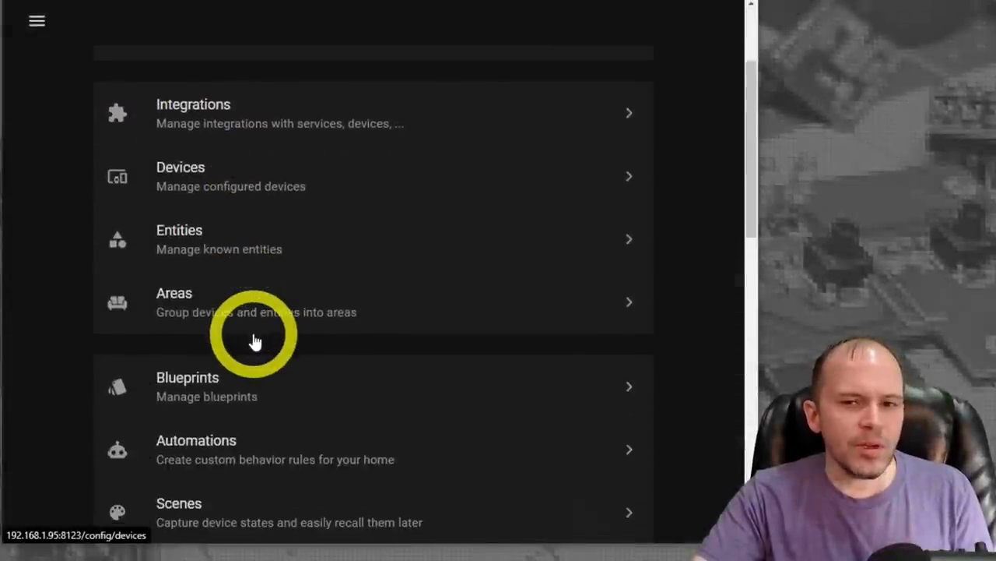
pyautogui.scroll(-3)
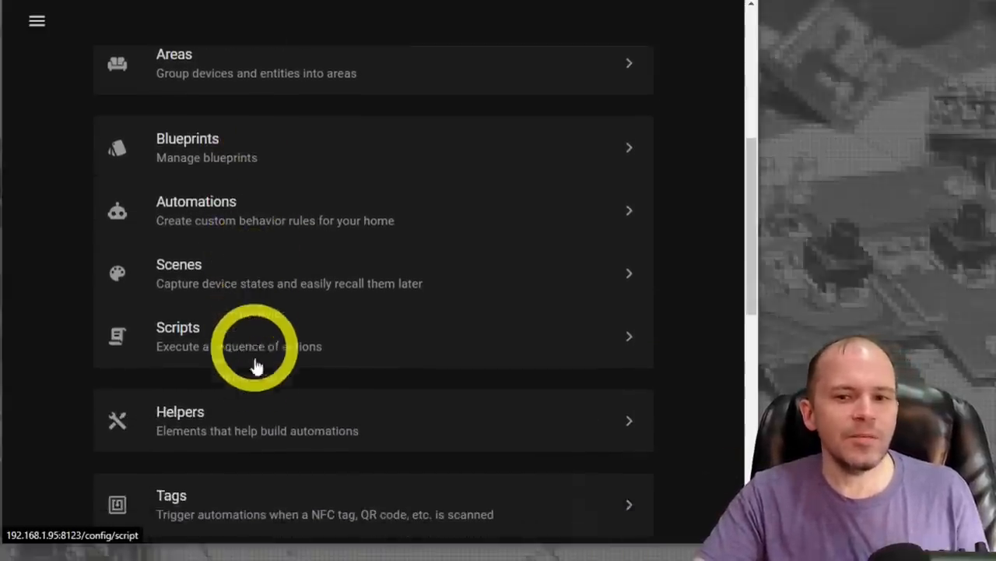
# Step: Create a text helper 'Washer State' with icon mdi:washing-machine and max length 25
pyautogui.click(181, 420)
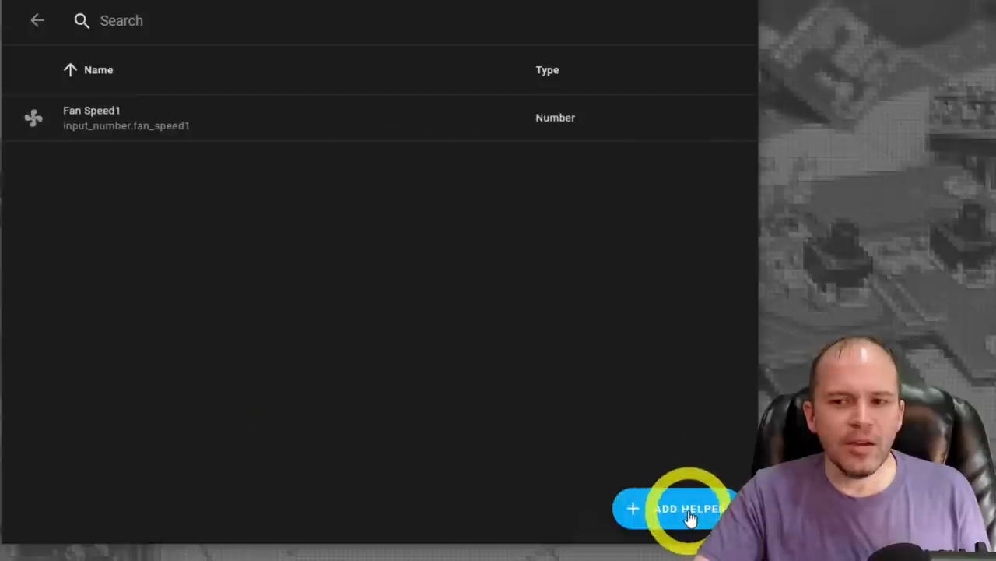
pyautogui.click(682, 509)
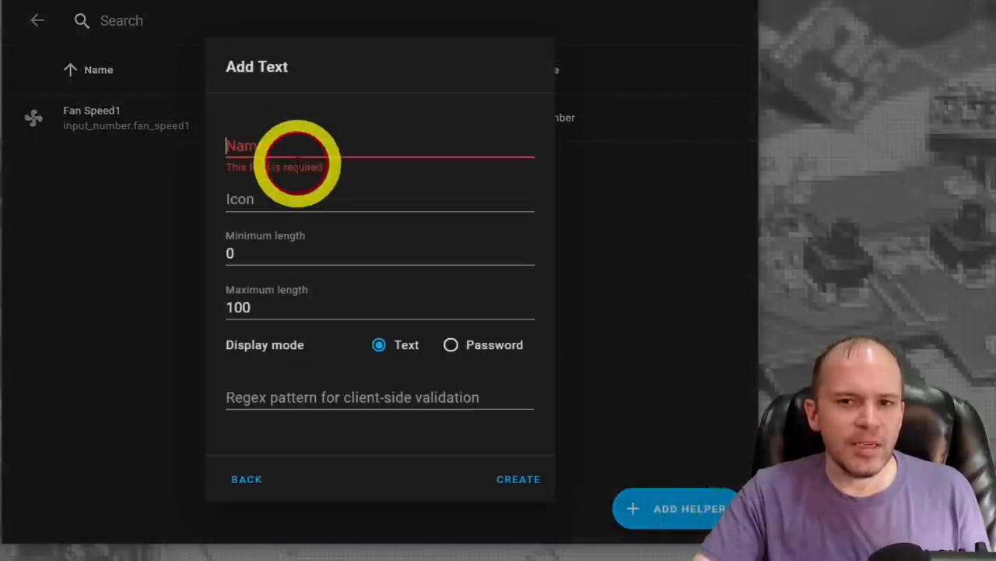
pyautogui.write('Washer State')
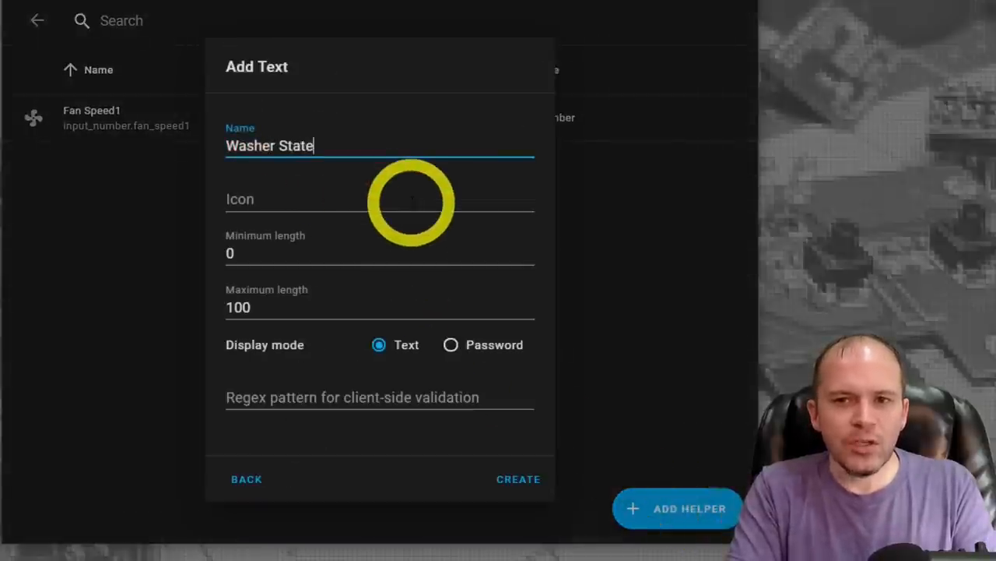
pyautogui.write('mdi:washing-machine')
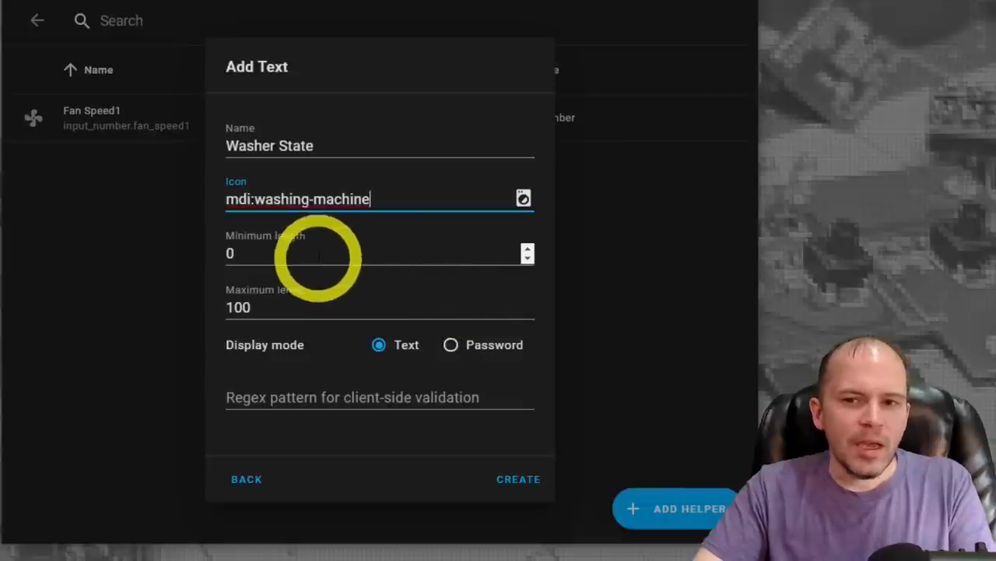
pyautogui.tripleClick(239, 307)
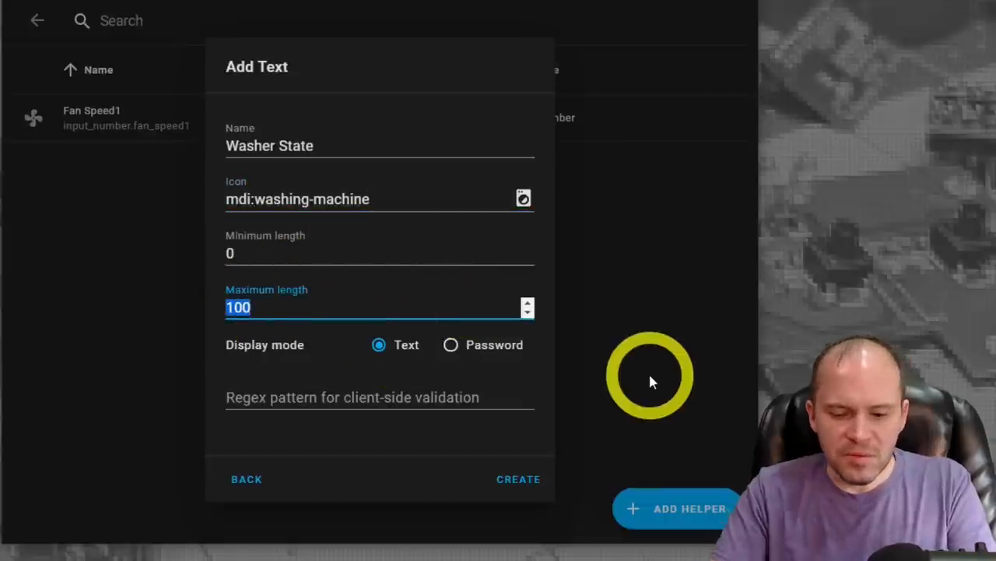
pyautogui.write('25')
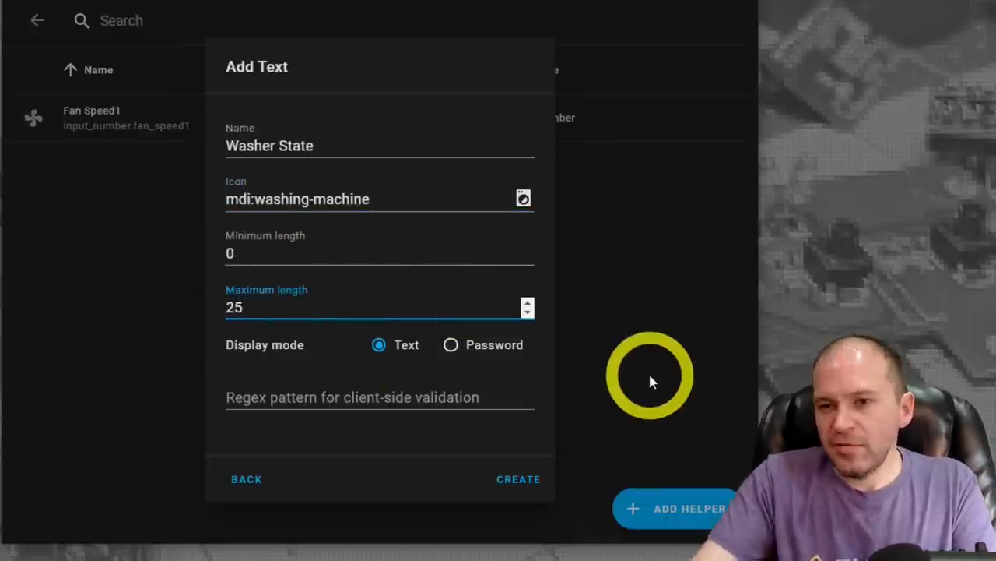
pyautogui.moveTo(517, 480)
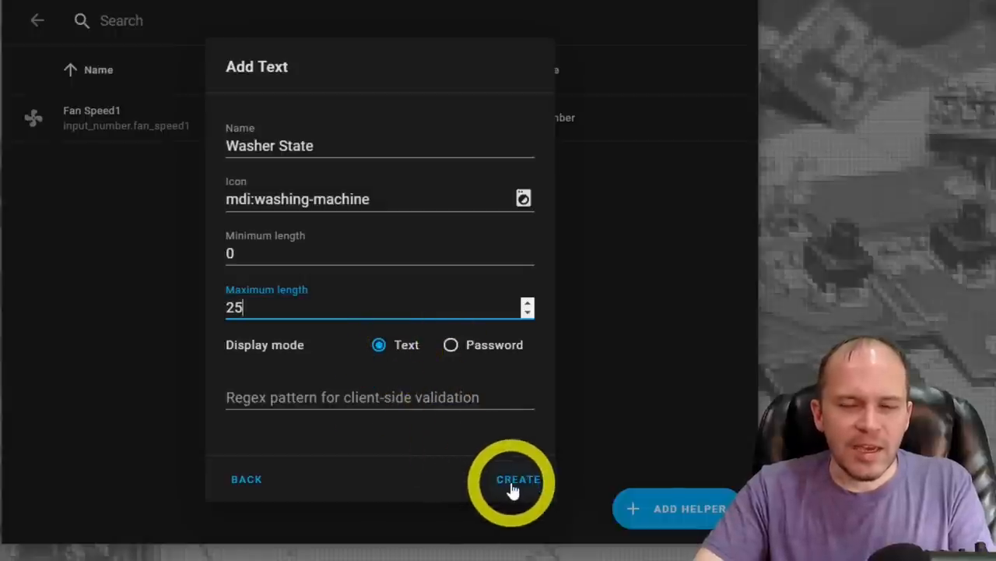
pyautogui.click(517, 479)
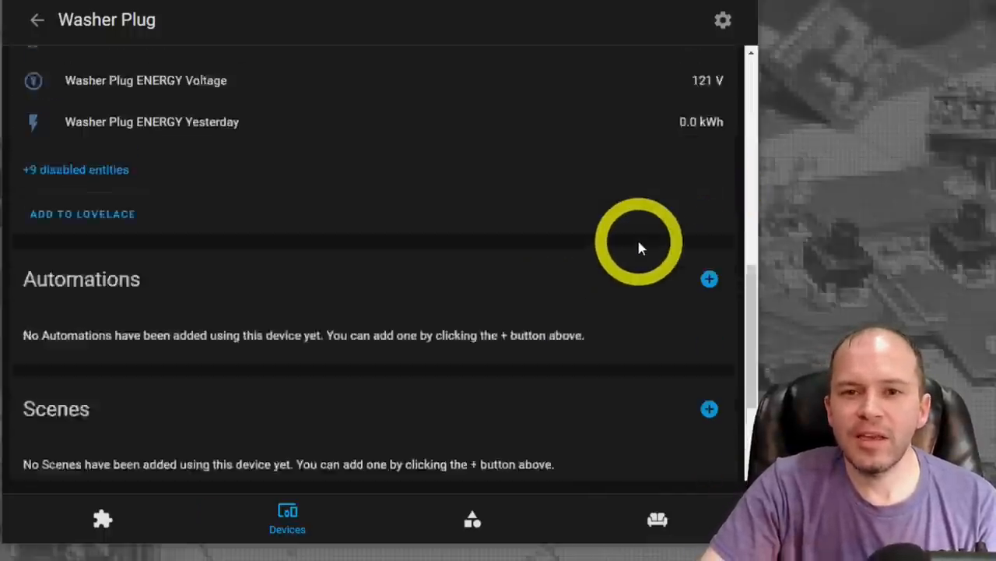
# Step: Start a new device automation from the Washer Plug page, listing its trigger options
pyautogui.click(709, 279)
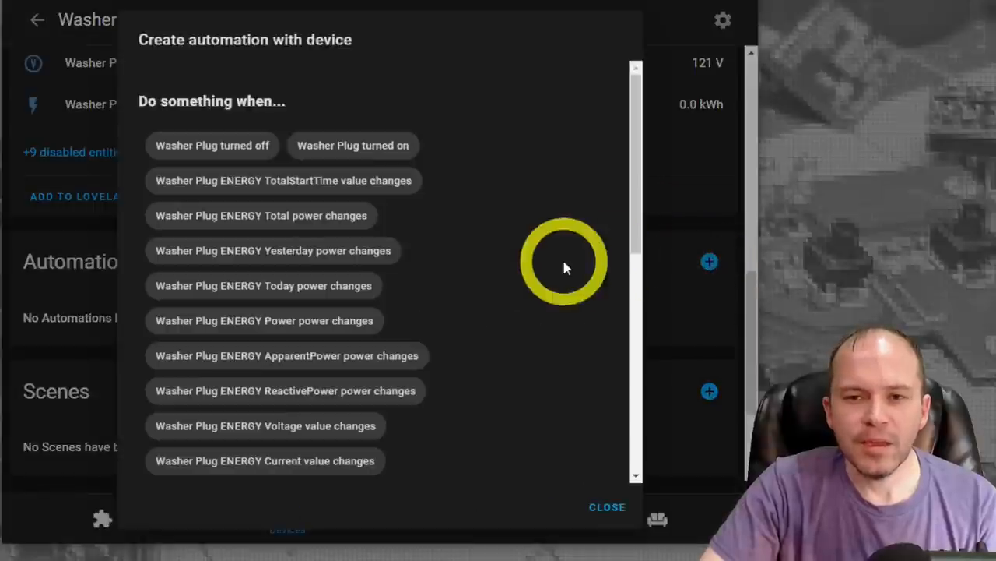
pyautogui.moveTo(221, 150)
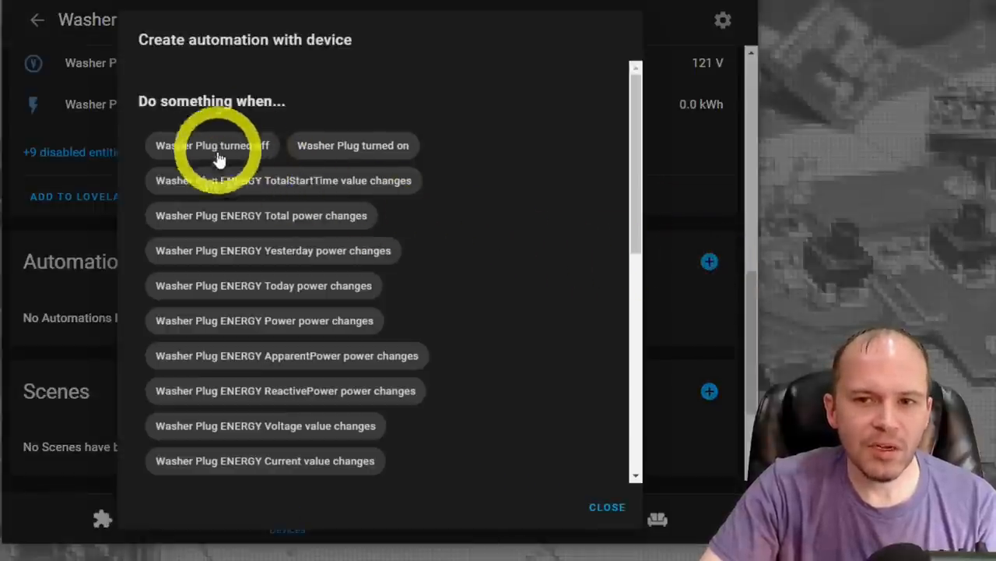
pyautogui.moveTo(340, 239)
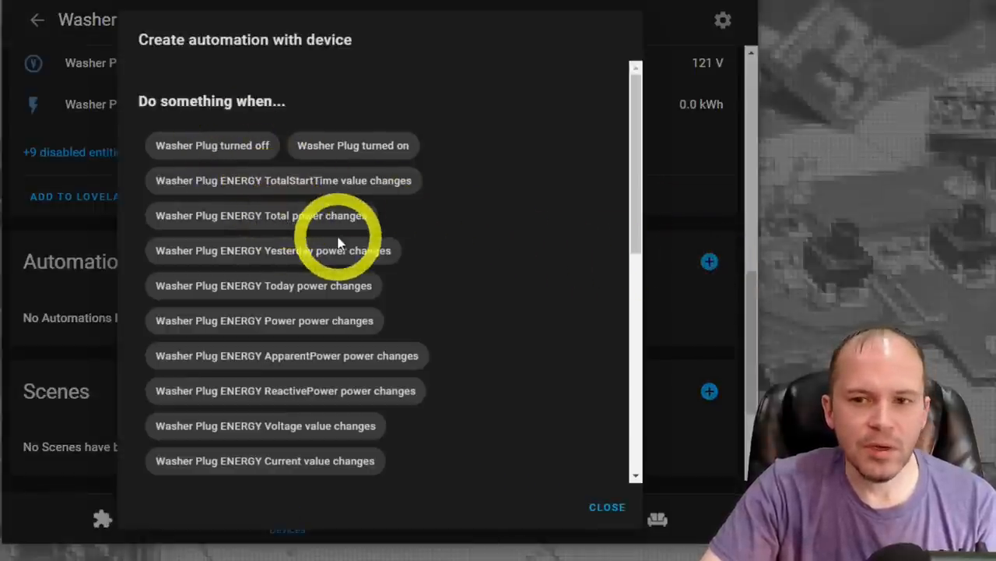
pyautogui.moveTo(201, 326)
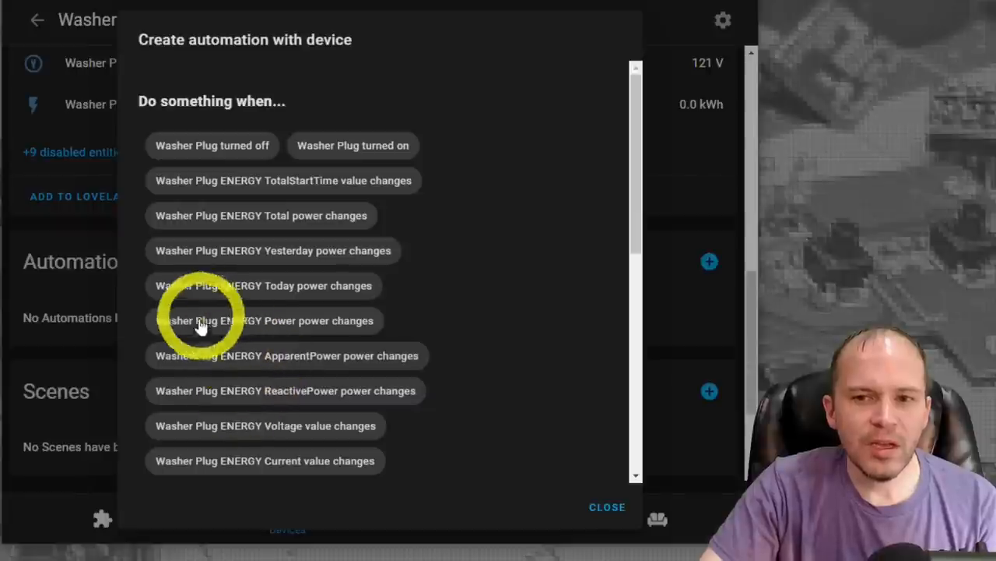
pyautogui.moveTo(281, 330)
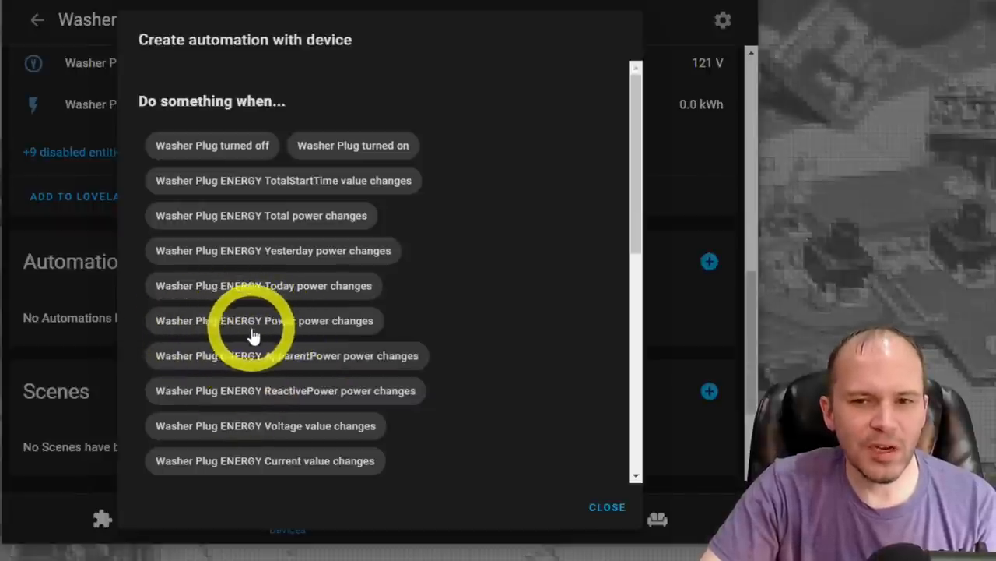
pyautogui.moveTo(319, 339)
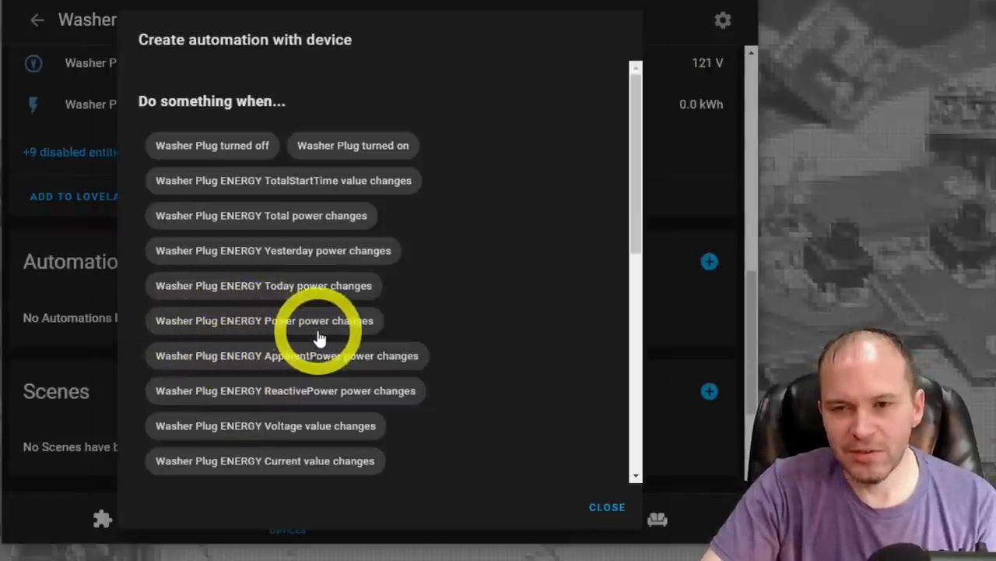
# Step: Name the automation 'Washer - Idle' and trigger on Washer Plug power below 5 W for 00:04:00
pyautogui.click(263, 320)
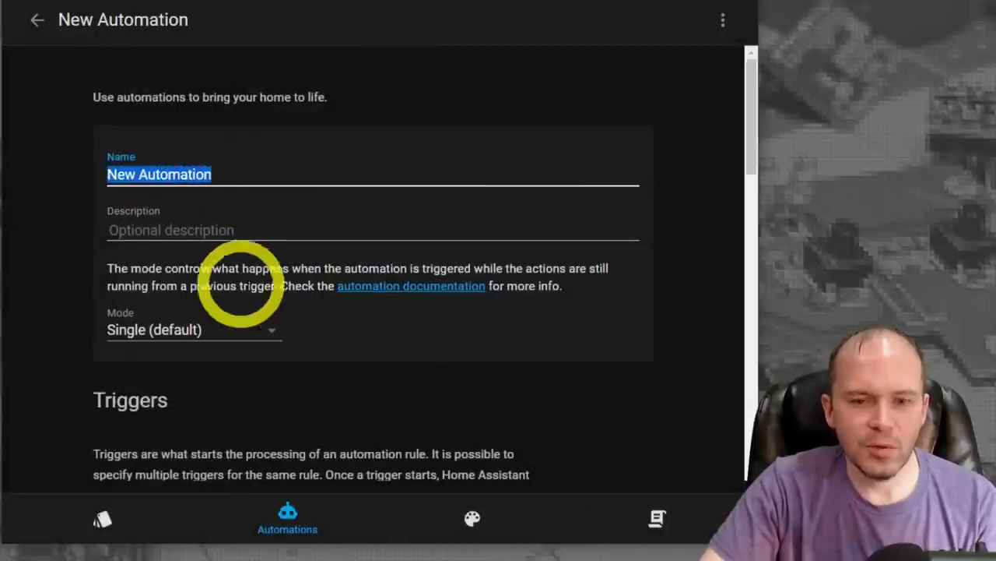
pyautogui.write('Washer - Idle')
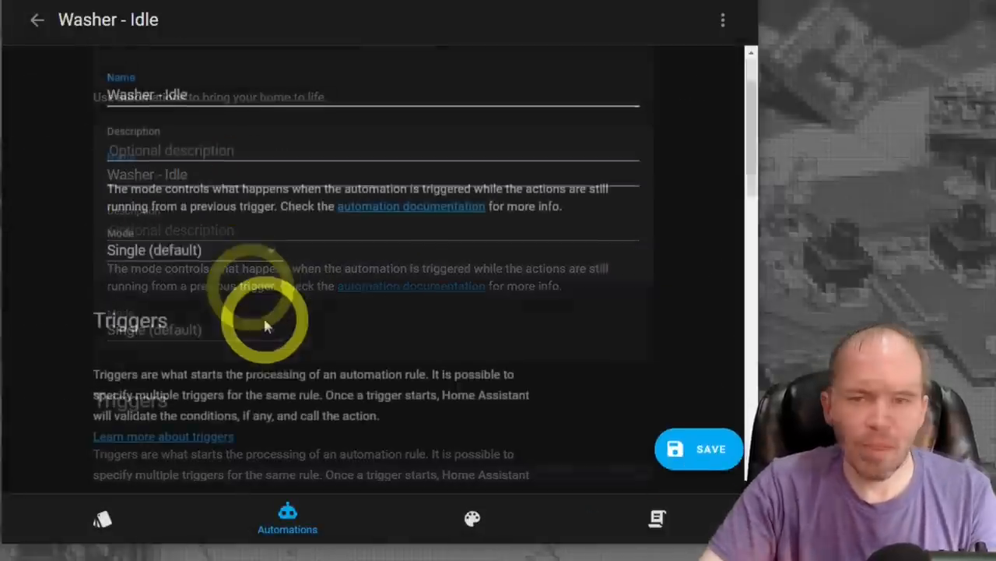
pyautogui.scroll(-3)
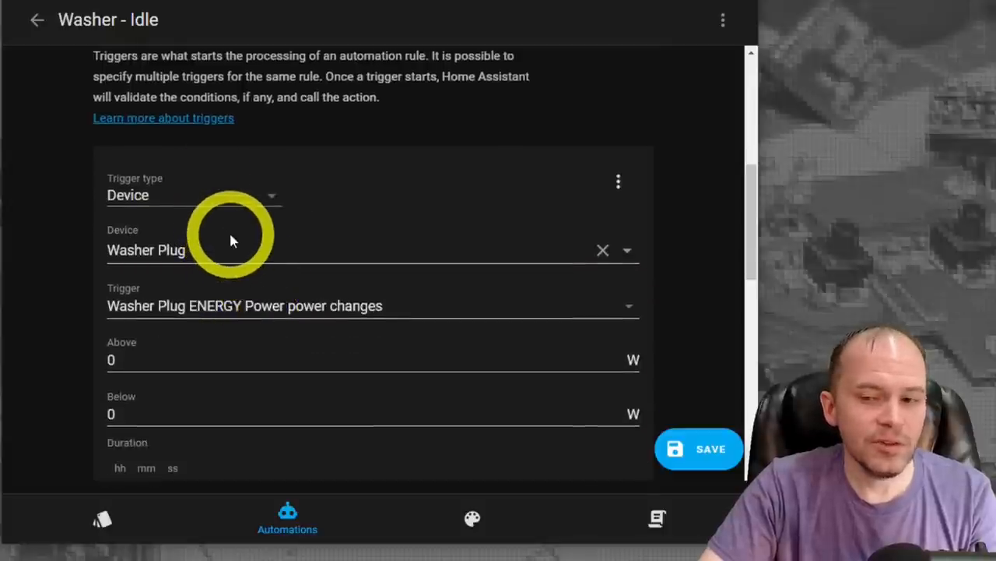
pyautogui.scroll(-3)
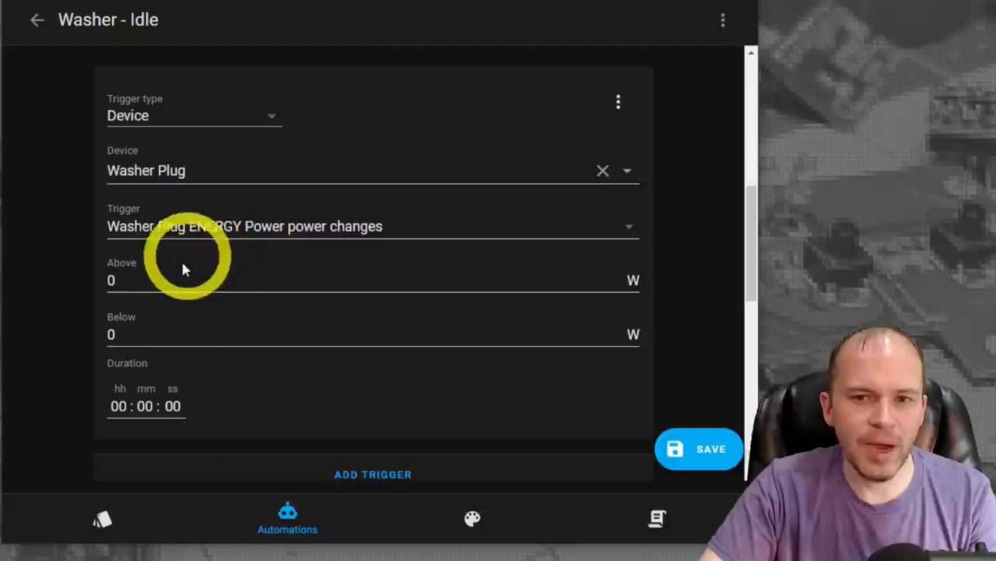
pyautogui.moveTo(175, 301)
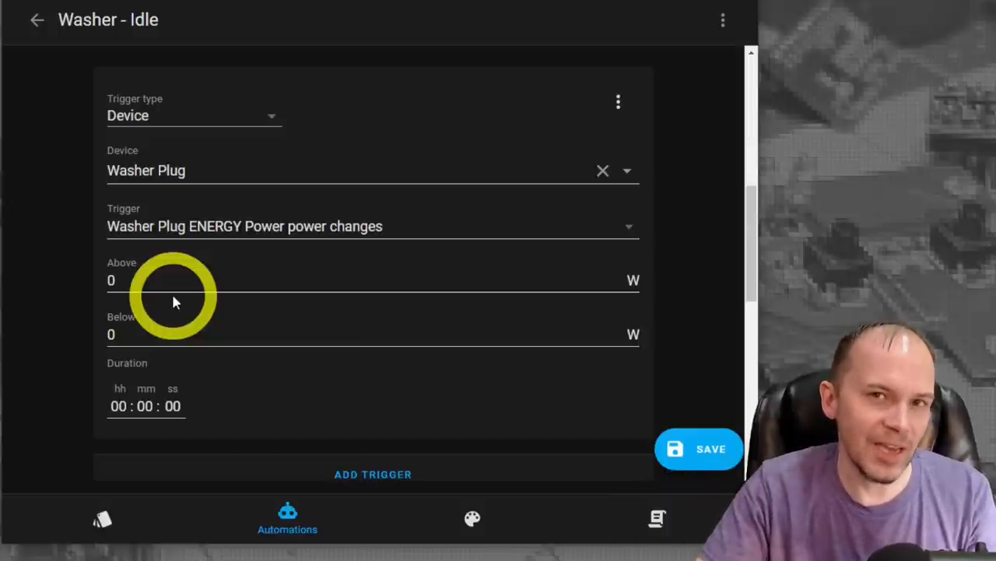
pyautogui.click(112, 334)
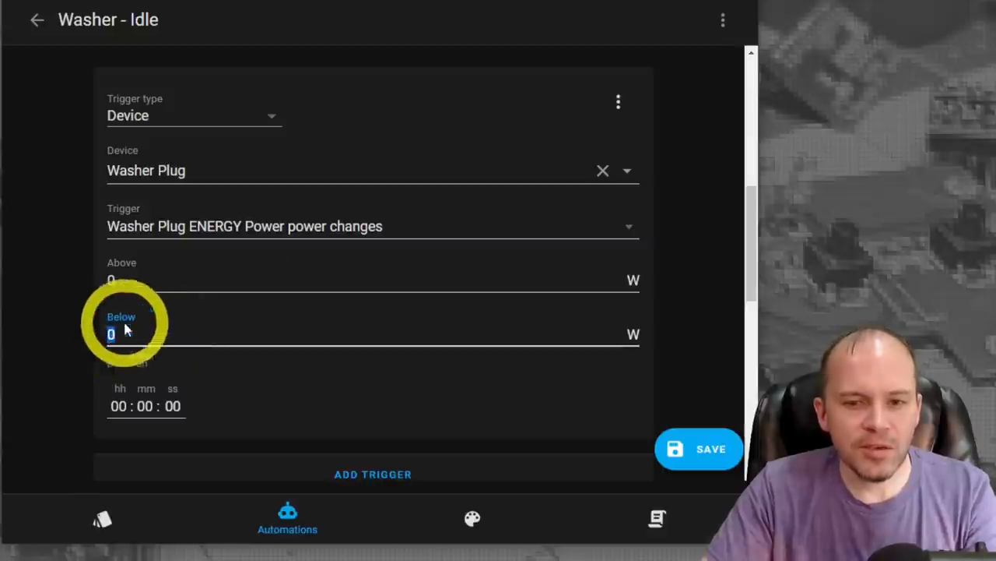
pyautogui.write('5')
pyautogui.click(146, 407)
pyautogui.write('04')
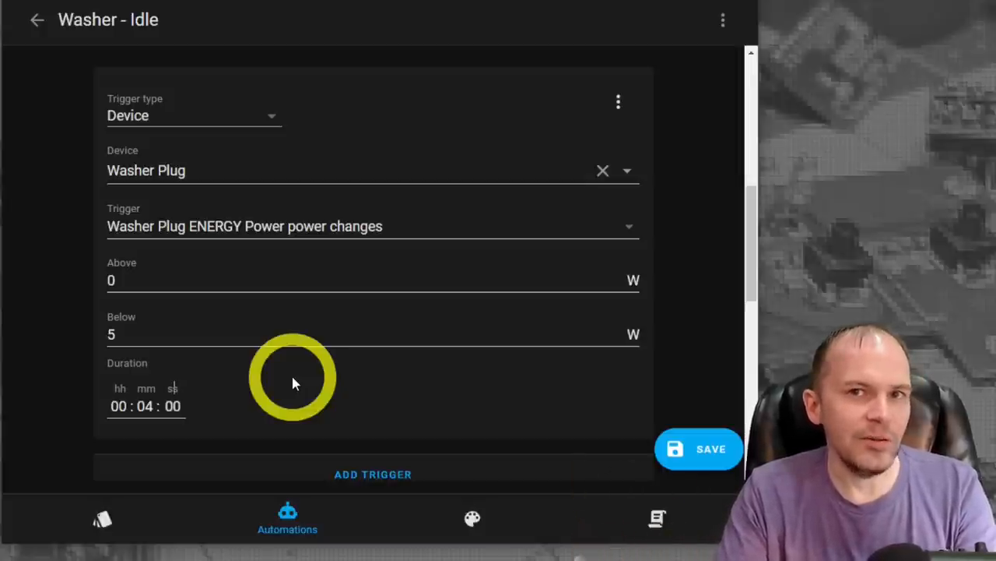
# Step: Add a call-service action input_text.set_value on input_text.washer_state with value: 'Idle'
pyautogui.scroll(-3)
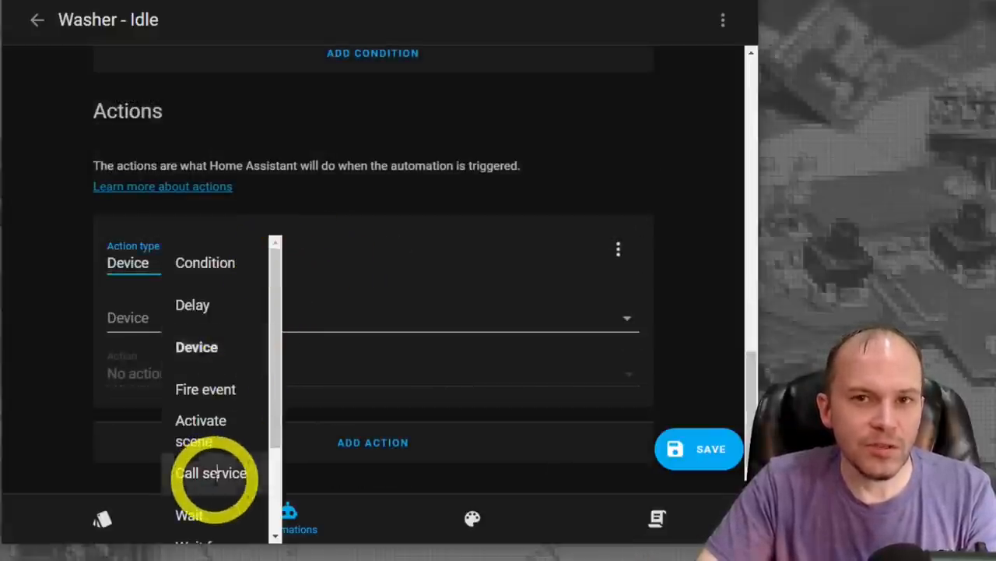
pyautogui.click(212, 473)
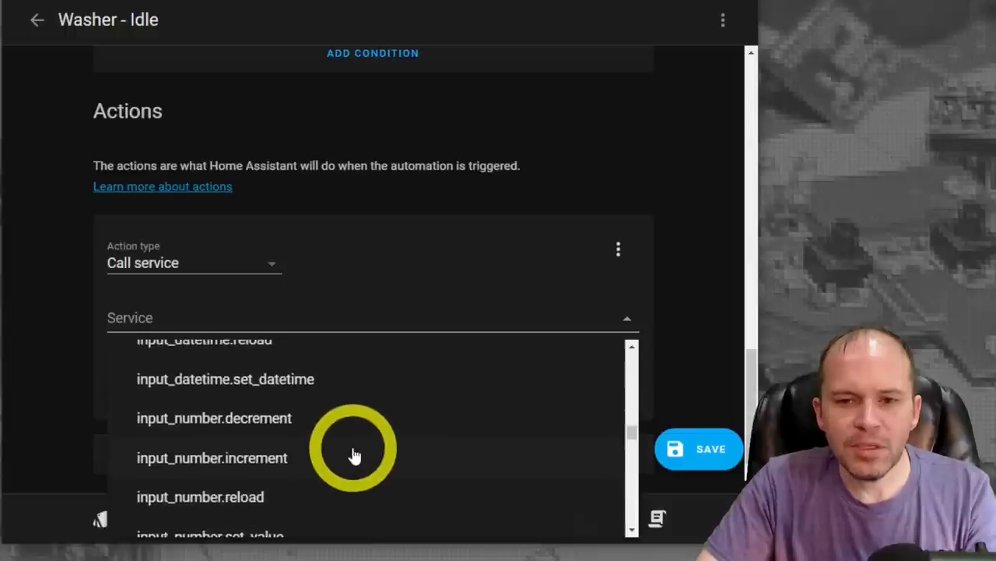
pyautogui.scroll(-3)
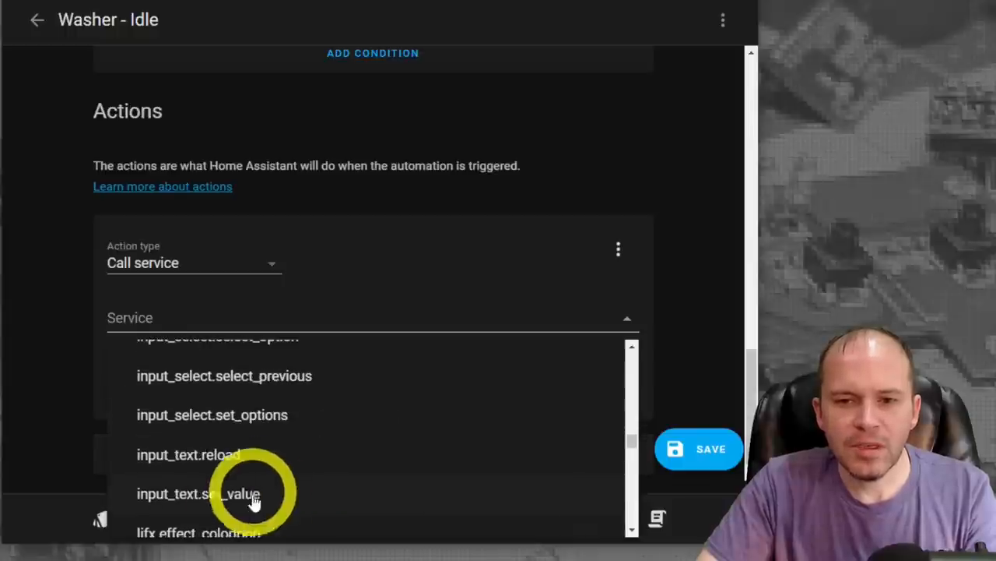
pyautogui.click(195, 494)
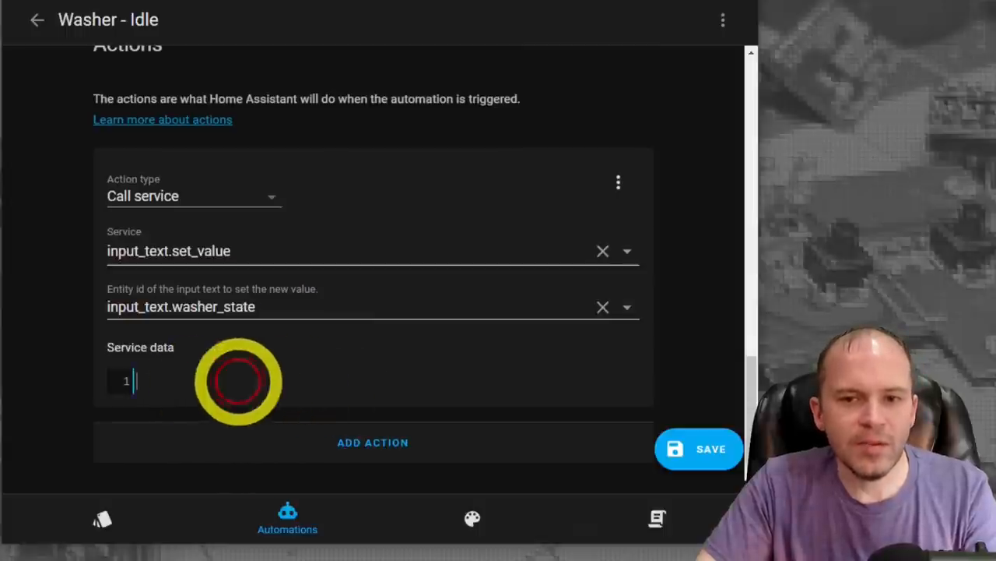
pyautogui.write('value')
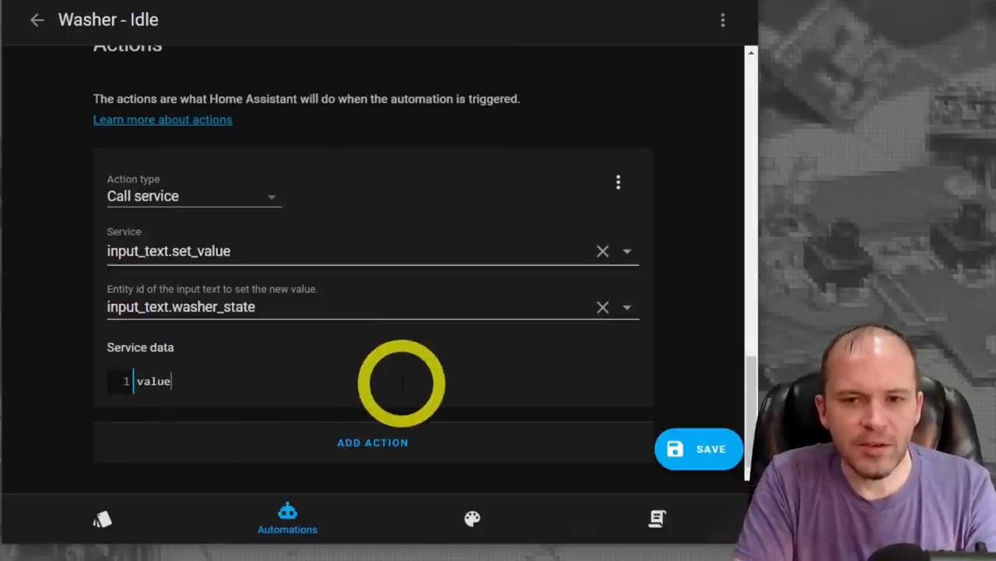
pyautogui.write(": 'Idle")
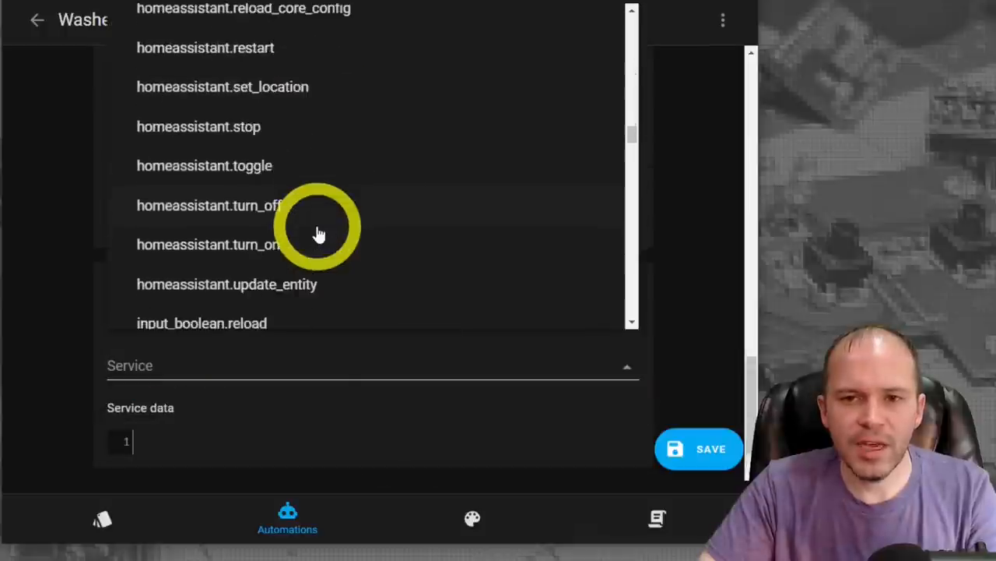
# Step: Add tts.google_translate_say to media_player.guest_room_speaker saying 'The washing machine is done.' and save
pyautogui.scroll(-3)
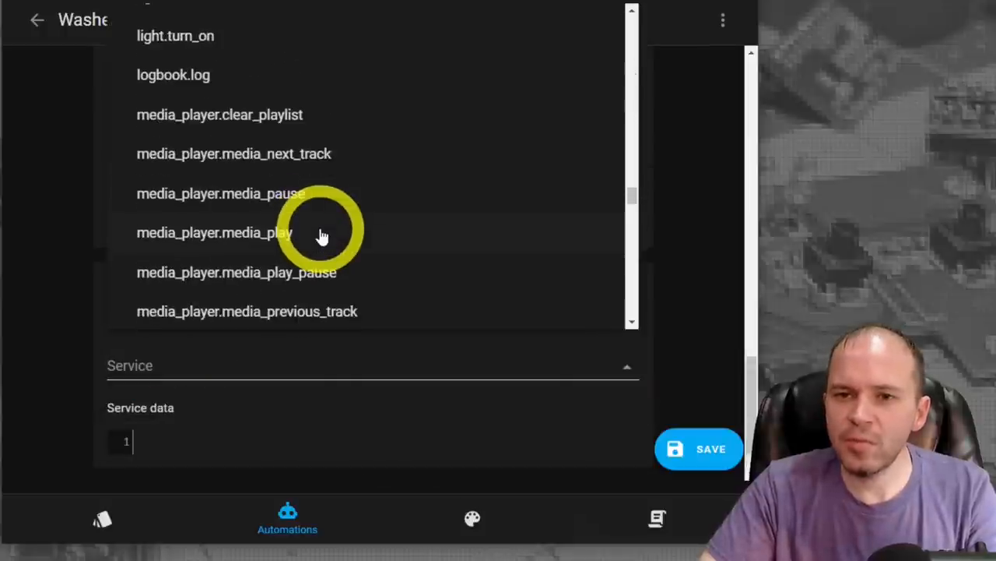
pyautogui.scroll(-3)
pyautogui.write('tts.google_translate_say')
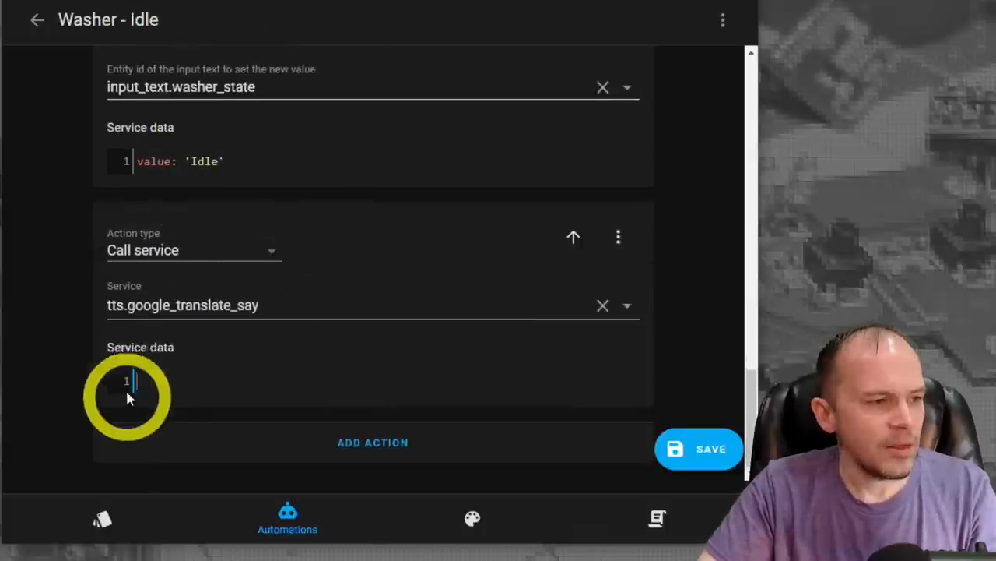
pyautogui.write('entity_id:')
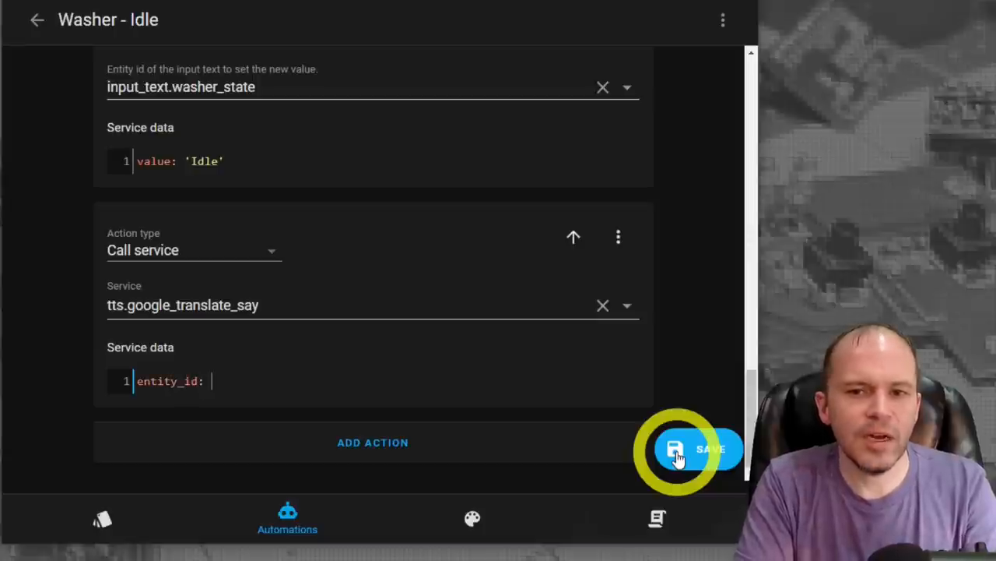
pyautogui.write('media_player.guest_room_speaker')
pyautogui.write("message: 'The washing machine is done.'")
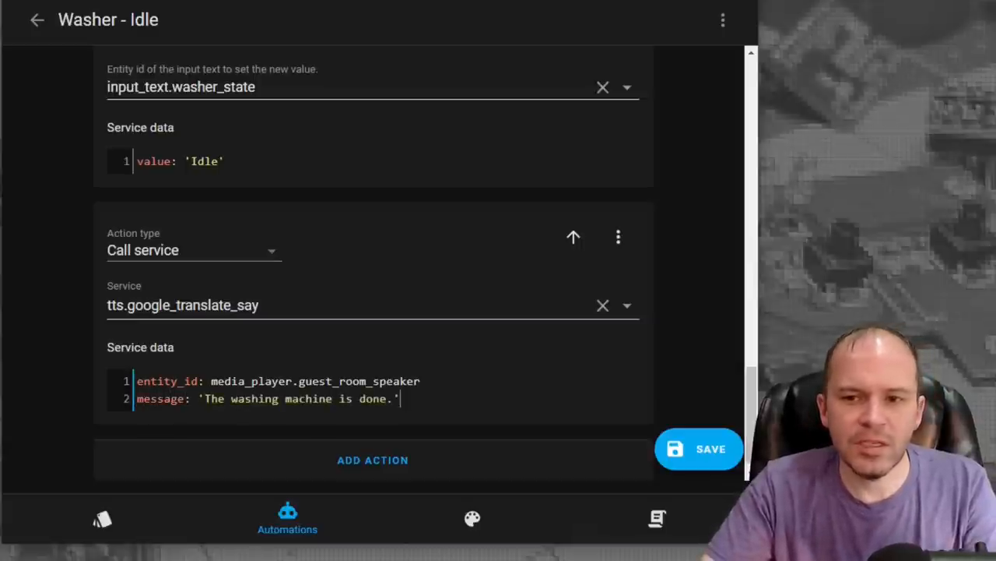
pyautogui.click(710, 448)
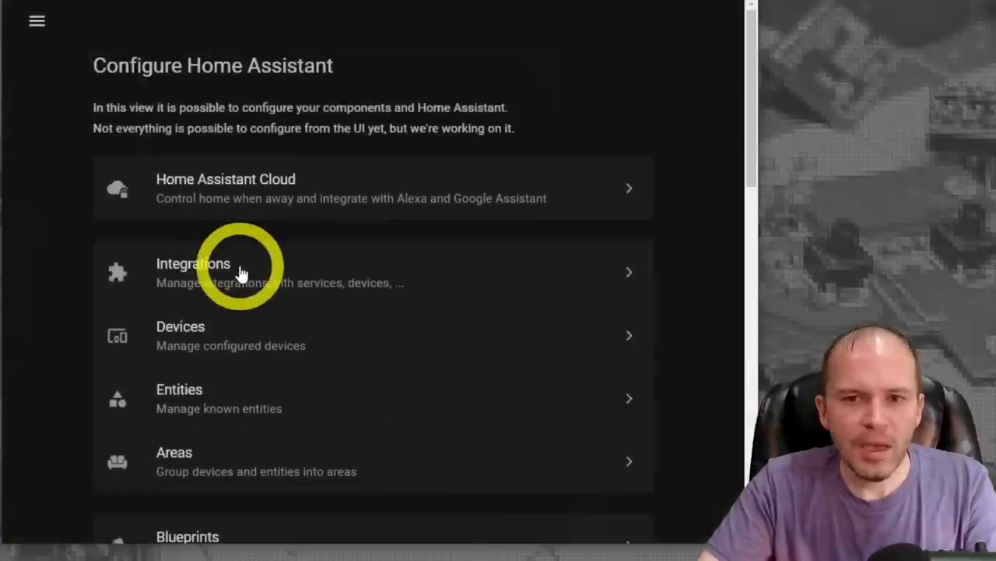
# Step: Duplicate the Washer - Idle automation from its editor's options menu
pyautogui.scroll(-3)
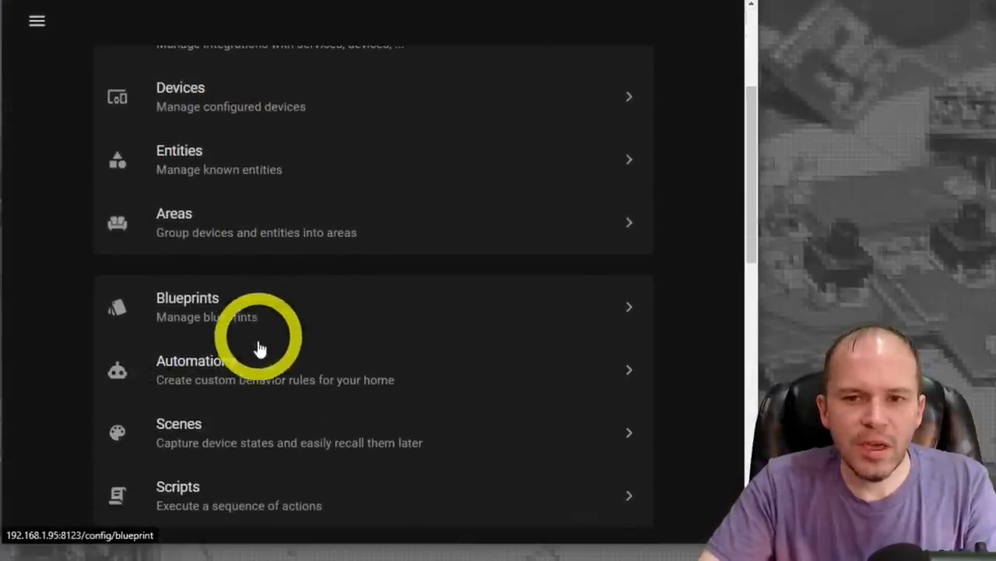
pyautogui.click(193, 367)
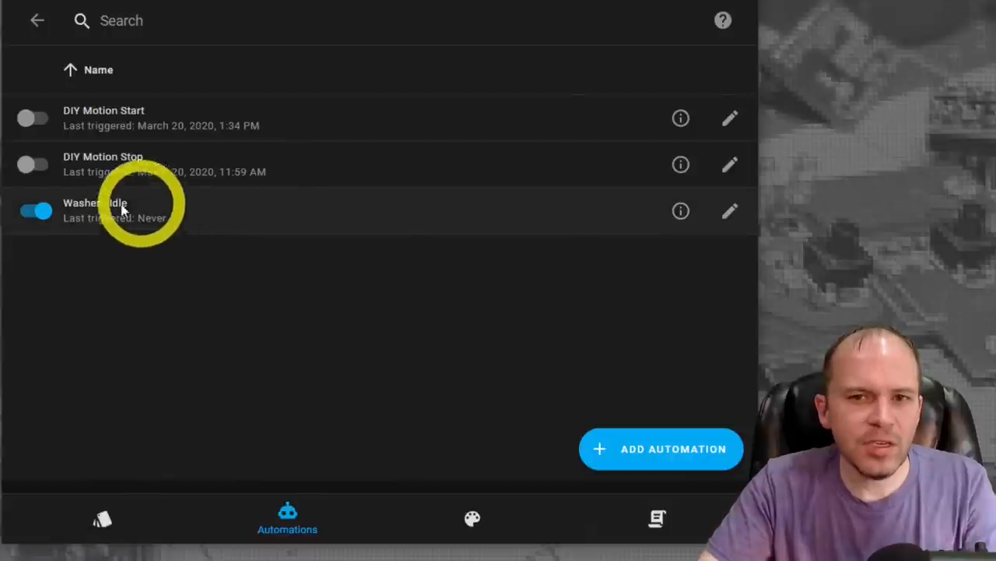
pyautogui.moveTo(163, 246)
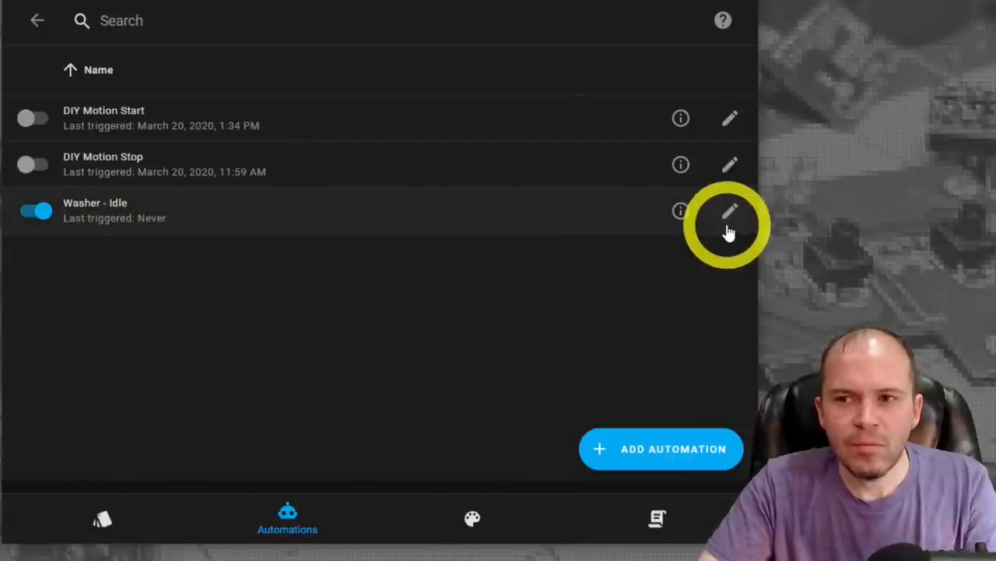
pyautogui.moveTo(670, 221)
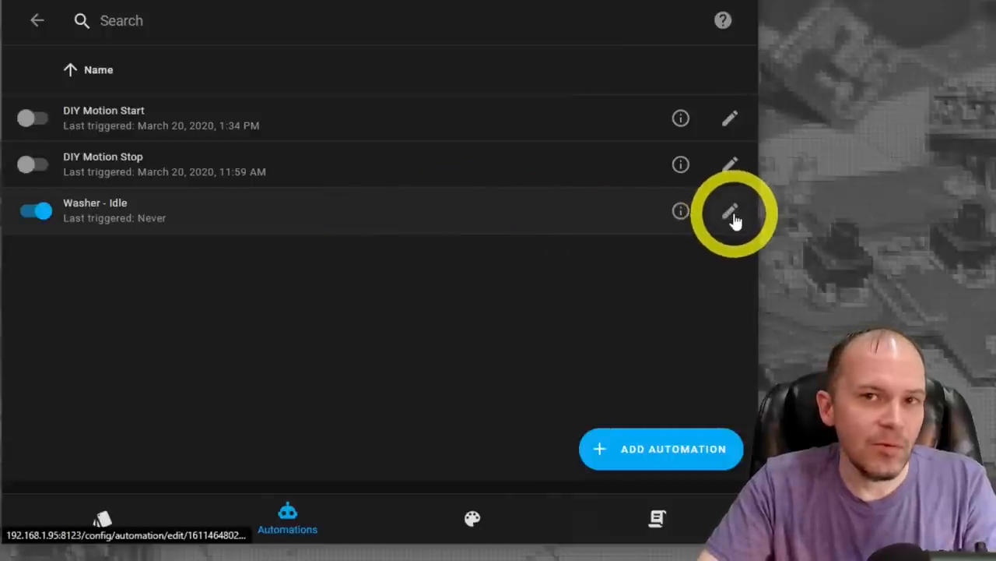
pyautogui.click(730, 211)
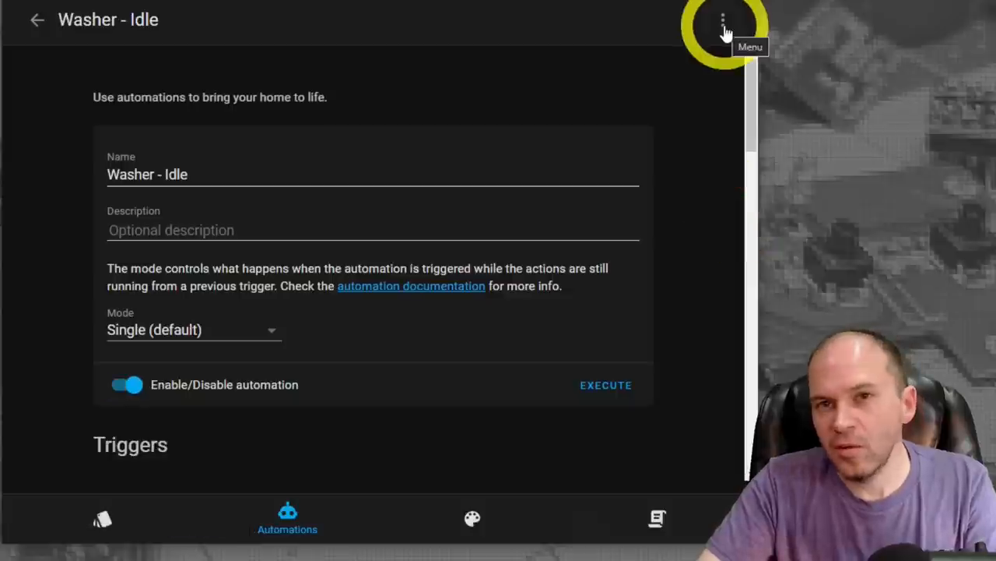
pyautogui.click(719, 18)
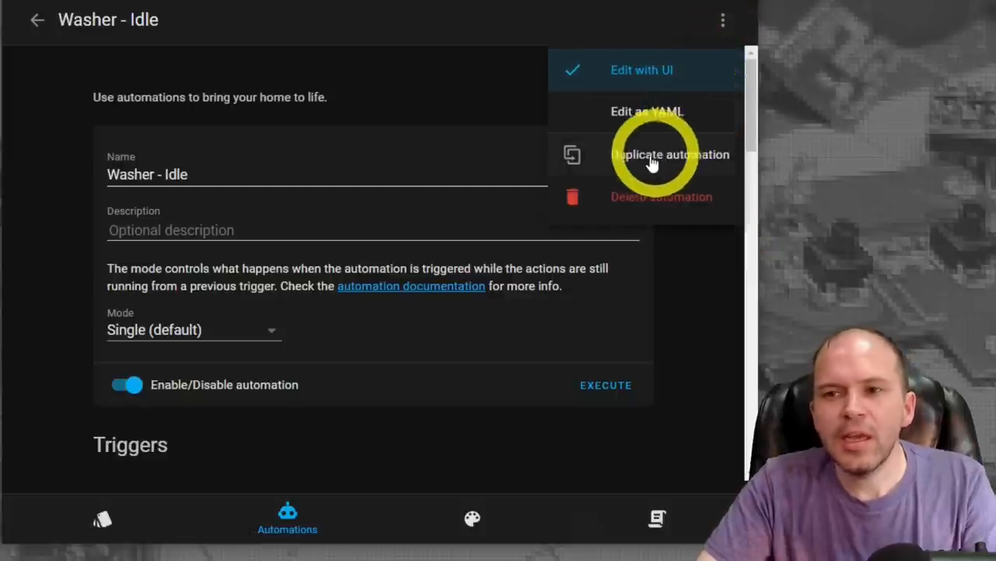
pyautogui.moveTo(646, 164)
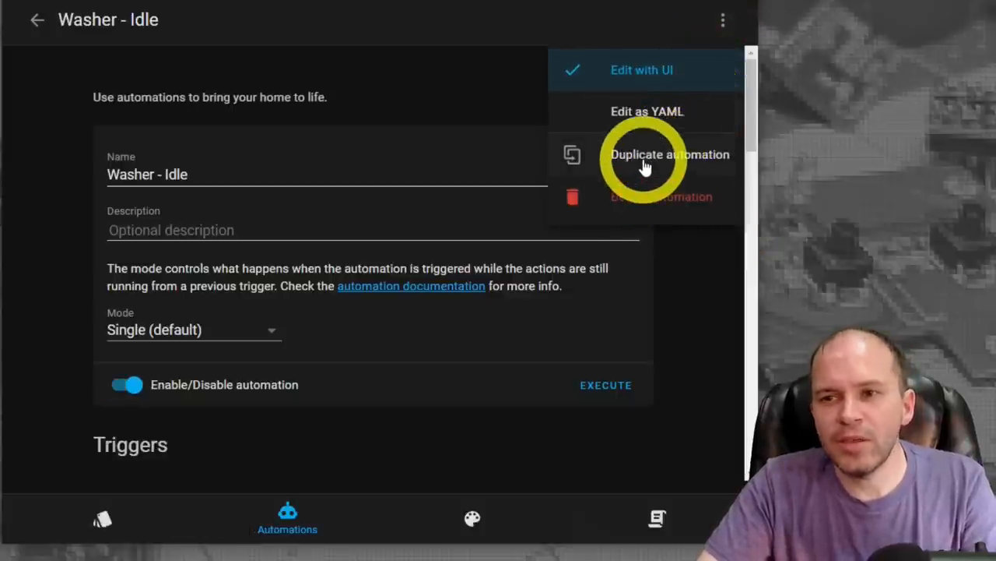
pyautogui.click(668, 154)
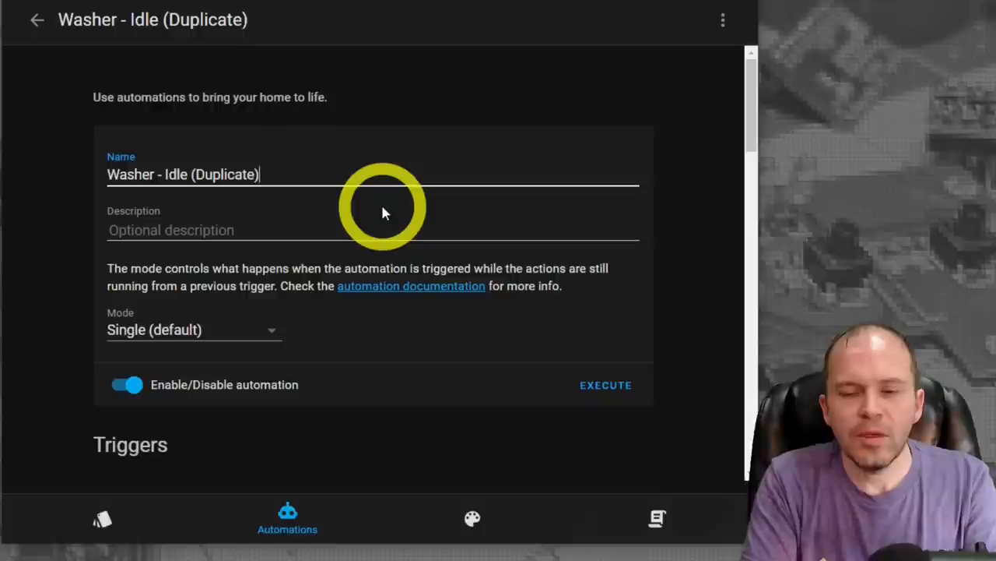
# Step: Rename the duplicate automation to a 'Washer - Washing' name
pyautogui.write('Washi')
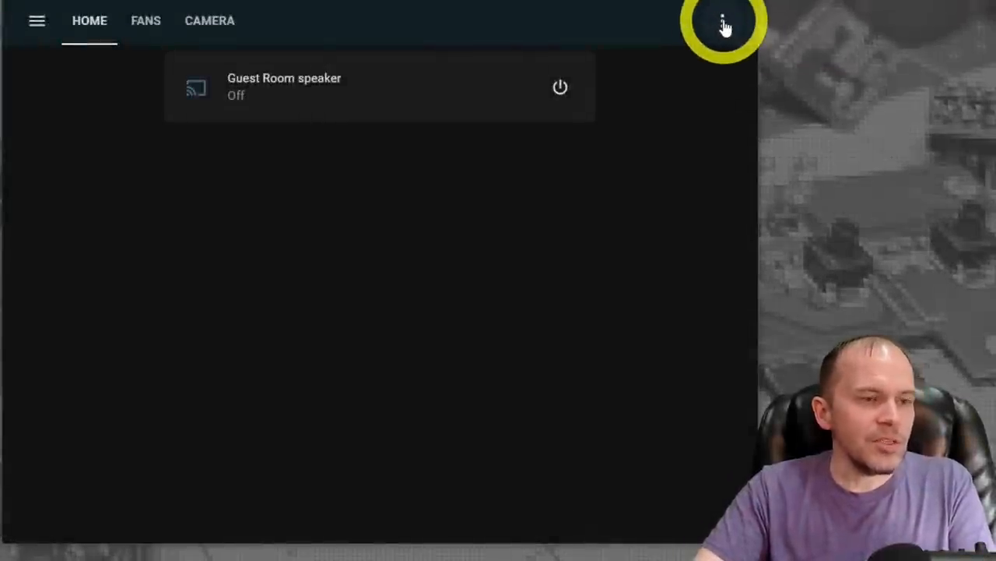
# Step: Edit the dashboard, add a card to the Home view and search for 'glance'
pyautogui.click(726, 18)
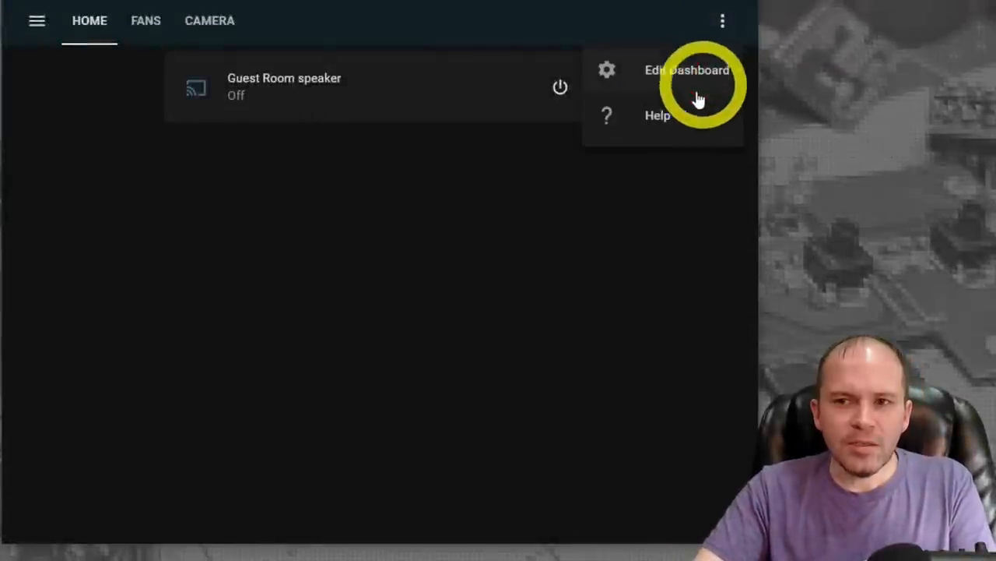
pyautogui.click(685, 75)
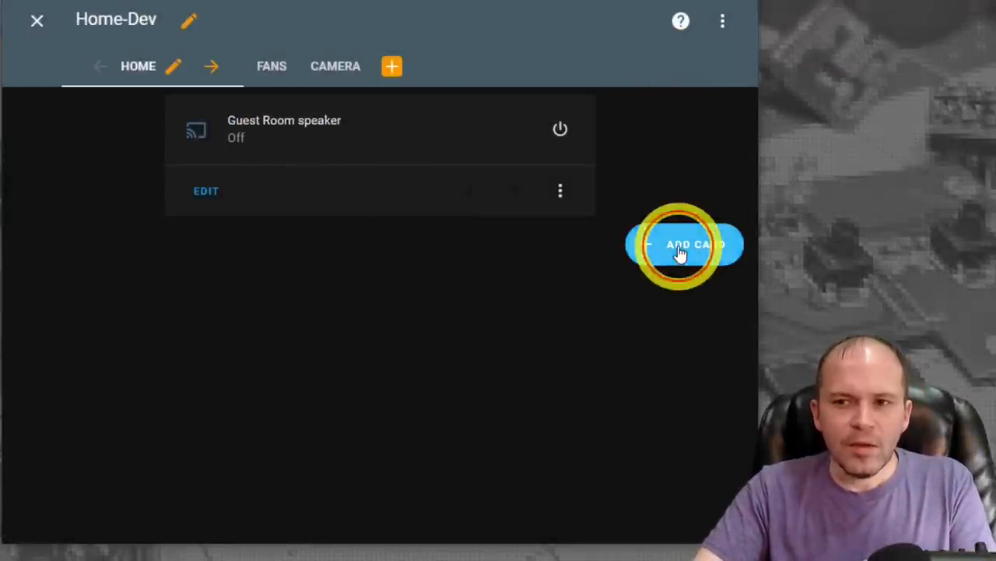
pyautogui.click(684, 243)
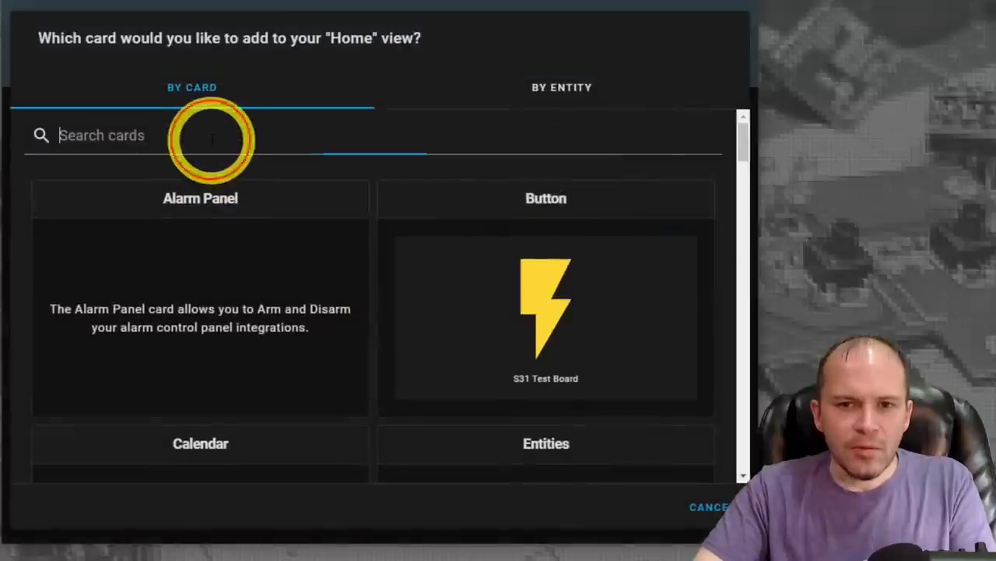
pyautogui.write('glance')
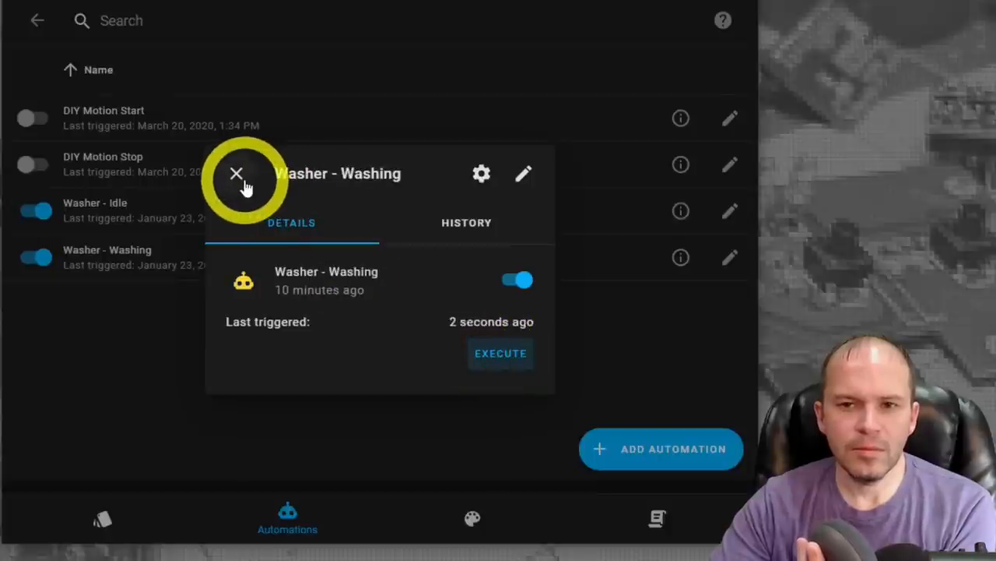
# Step: Close the Washer - Washing automation info dialog
pyautogui.click(237, 172)
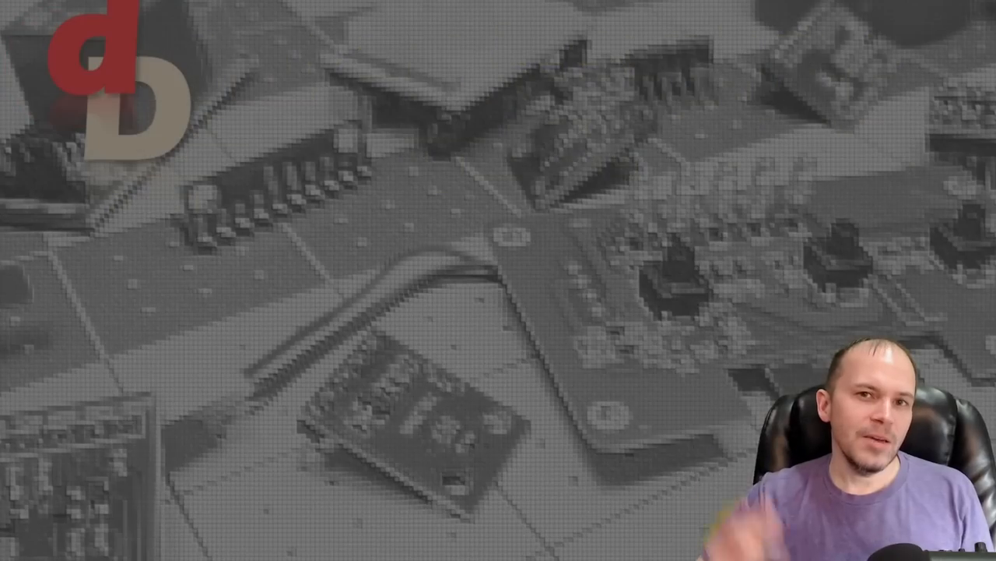